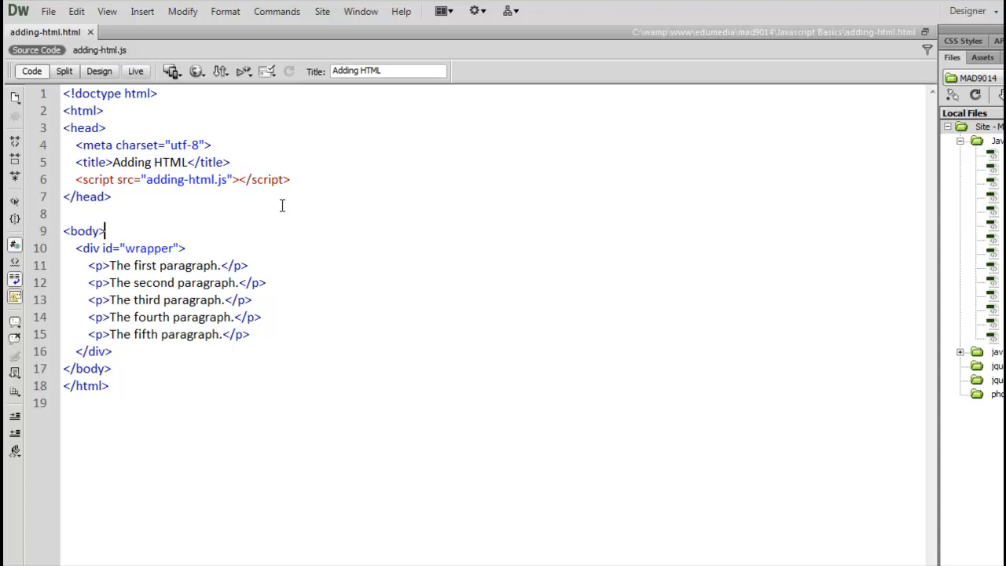
{"action": "mouse_move", "coordinate": [67, 246]}
{"action": "type", "text": " <"}
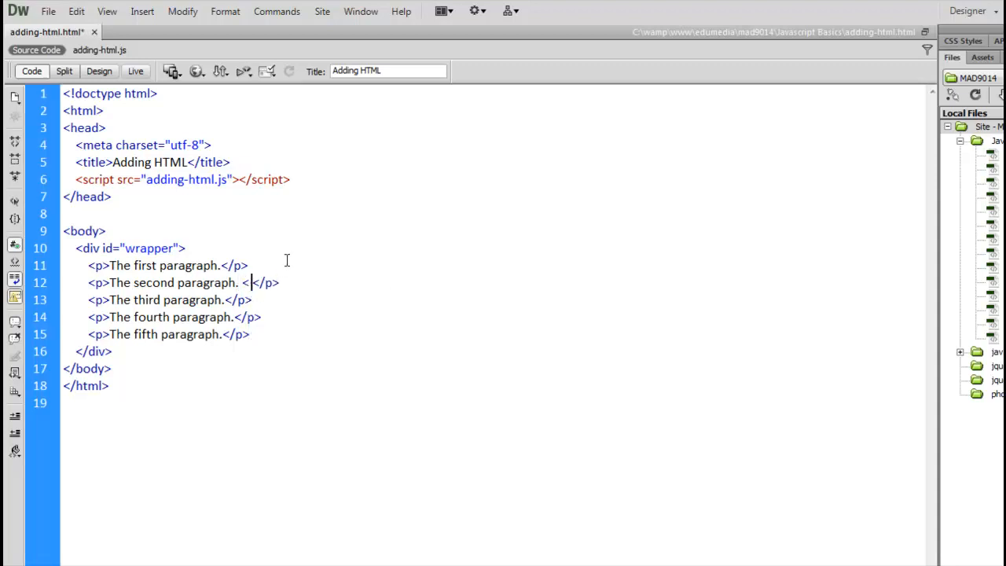
- Type a demo link tag with href and title attributes, then delete it
{"action": "type", "text": "a hre"}
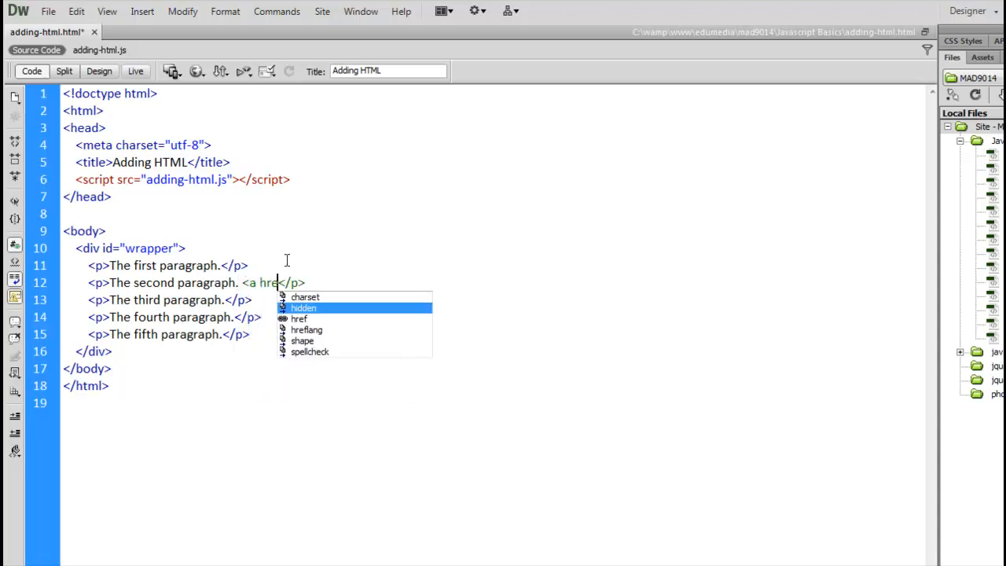
{"action": "left_click", "coordinate": [299, 318]}
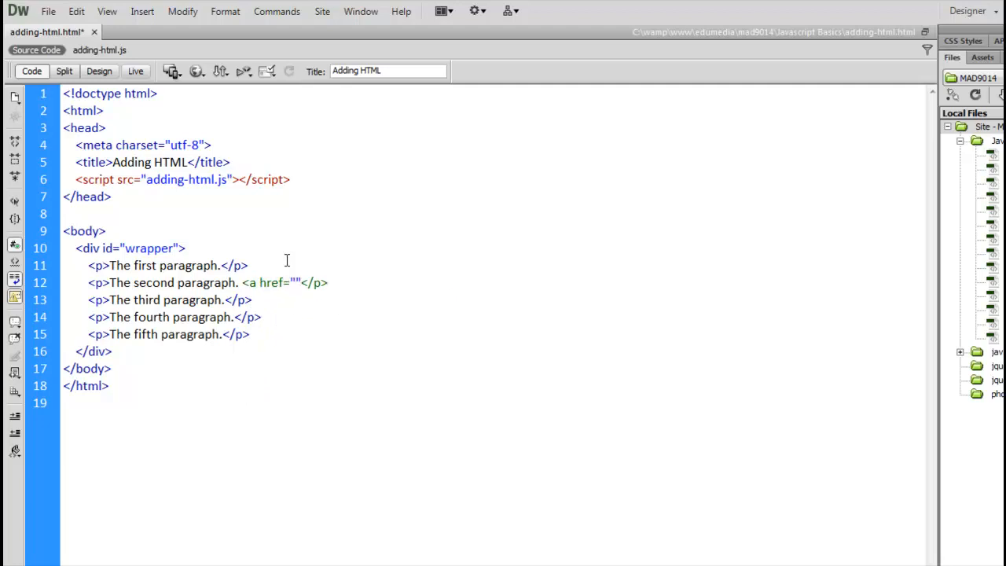
{"action": "type", "text": "title=\"\">adsfasd</a>"}
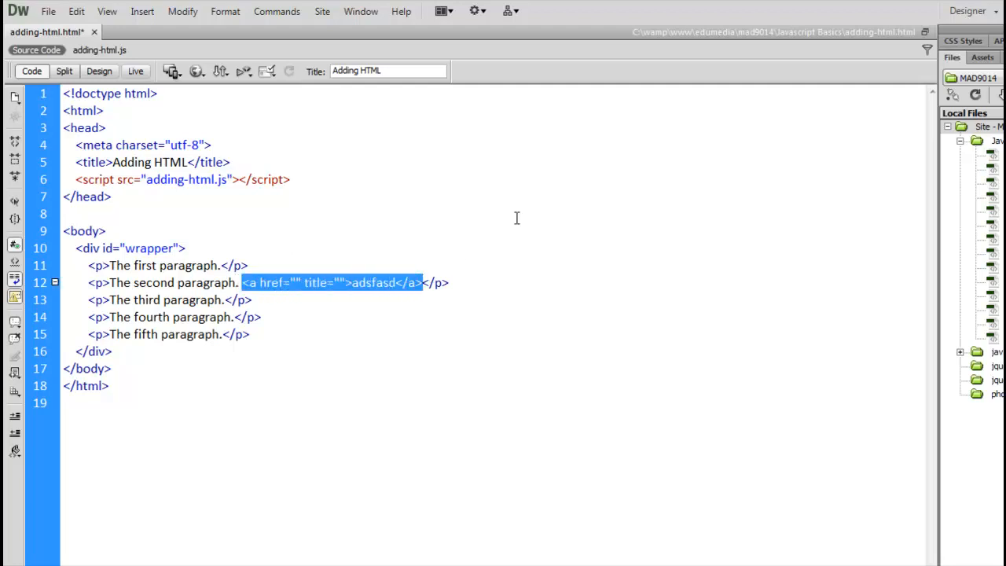
{"action": "key", "text": "Delete"}
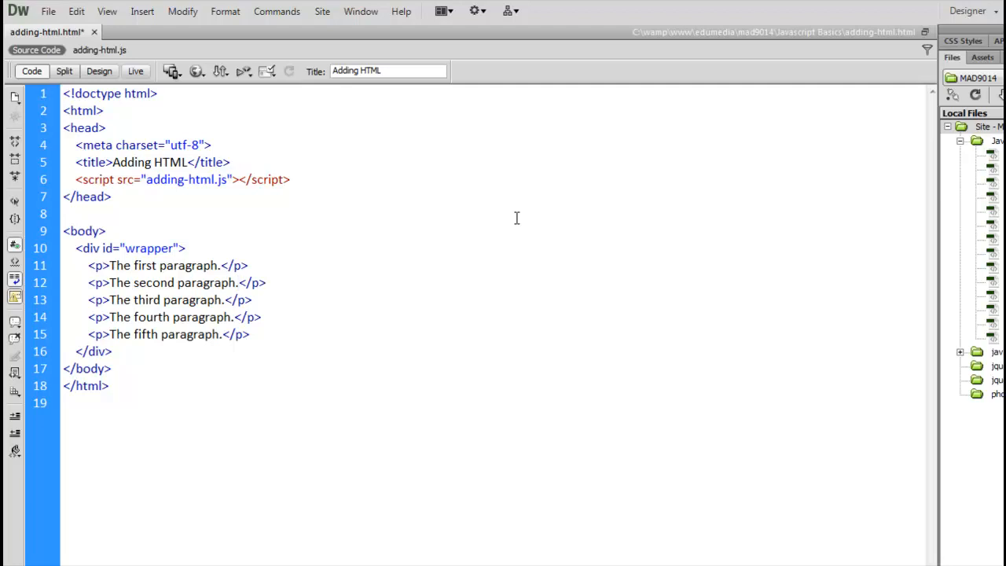
- Place the cursor in the second paragraph, then switch to the adding-html.js related file
{"action": "left_click", "coordinate": [237, 282]}
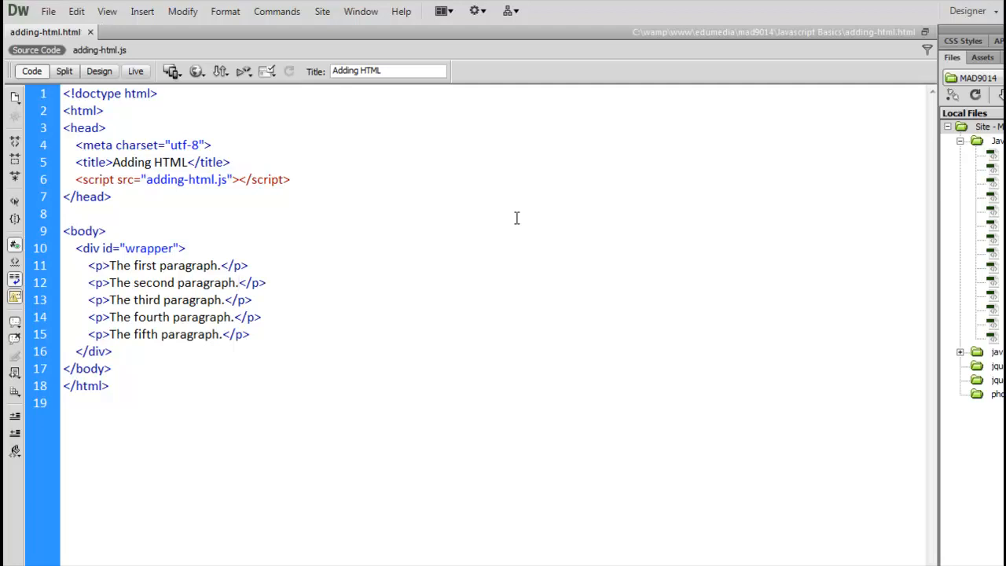
{"action": "left_click", "coordinate": [238, 283]}
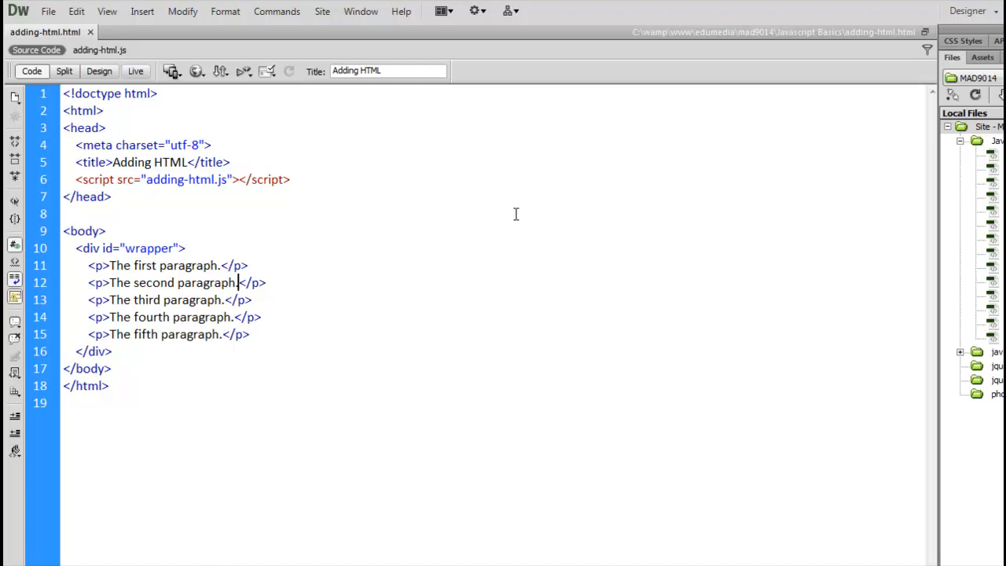
{"action": "mouse_move", "coordinate": [440, 255]}
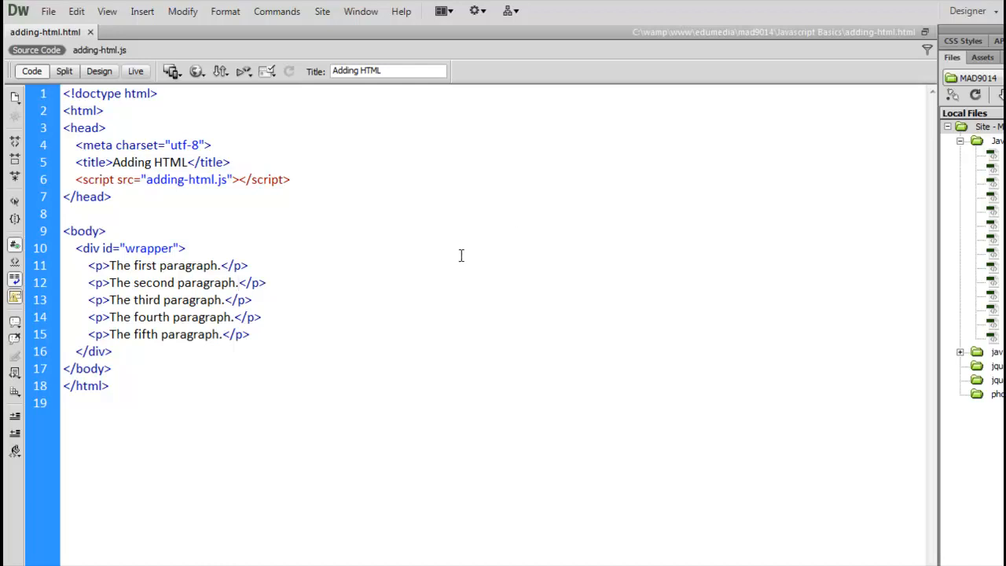
{"action": "left_click", "coordinate": [239, 282]}
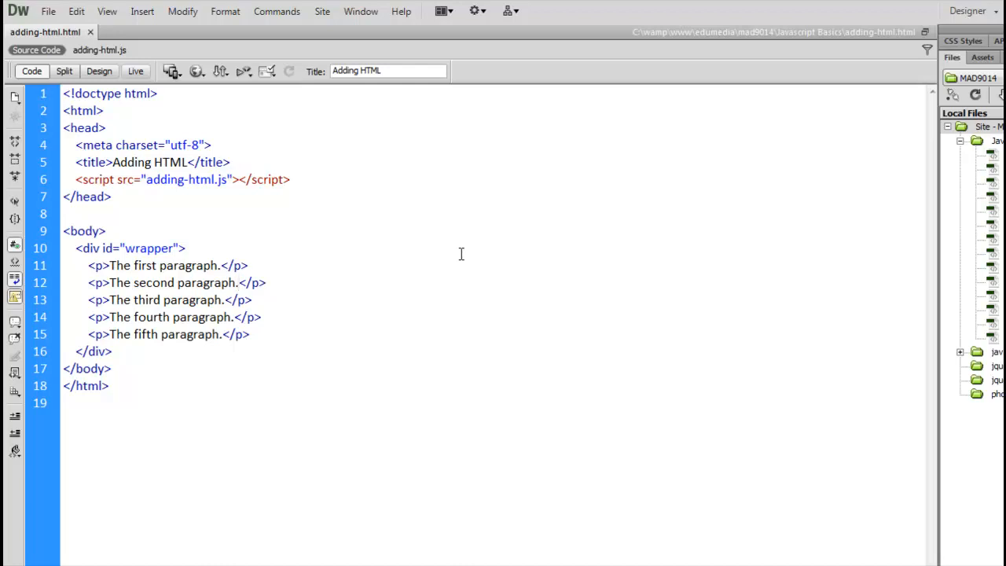
{"action": "left_click", "coordinate": [238, 282]}
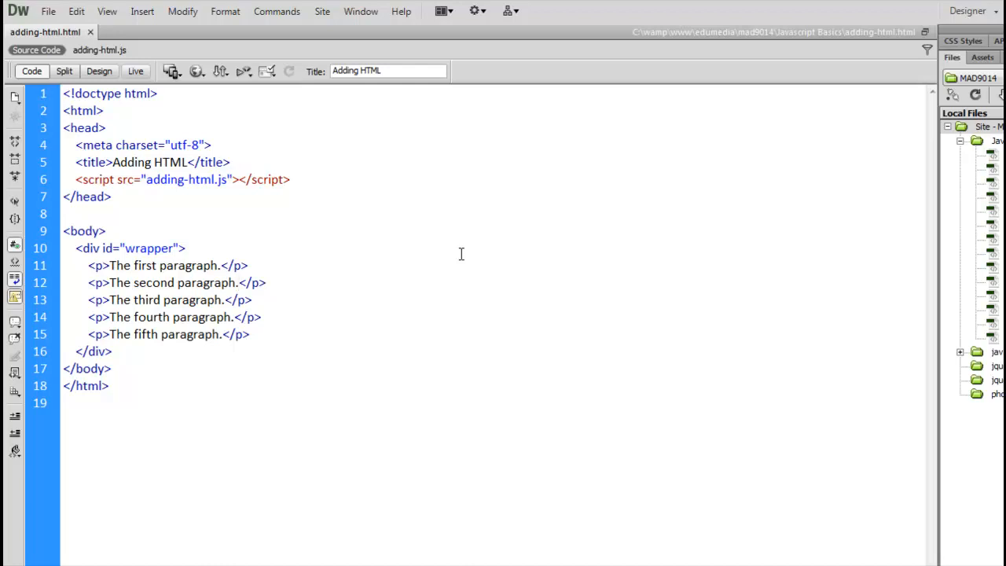
{"action": "left_click", "coordinate": [238, 282]}
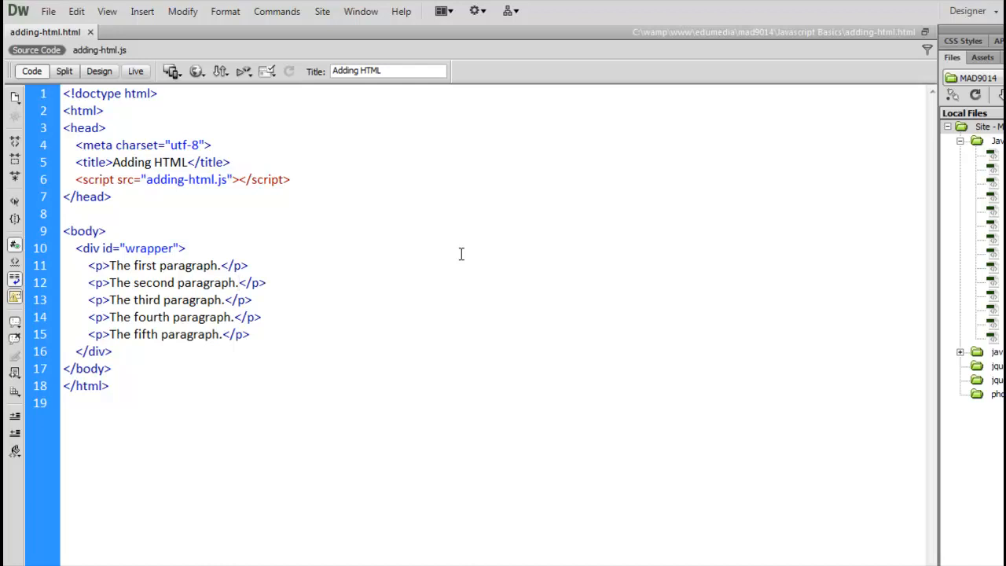
{"action": "left_click", "coordinate": [238, 282]}
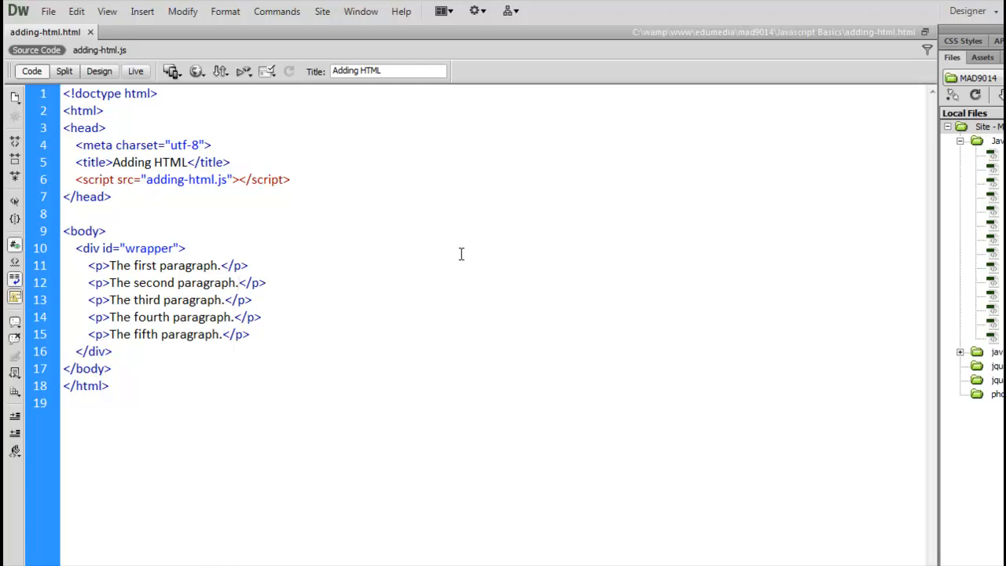
{"action": "left_click", "coordinate": [237, 282]}
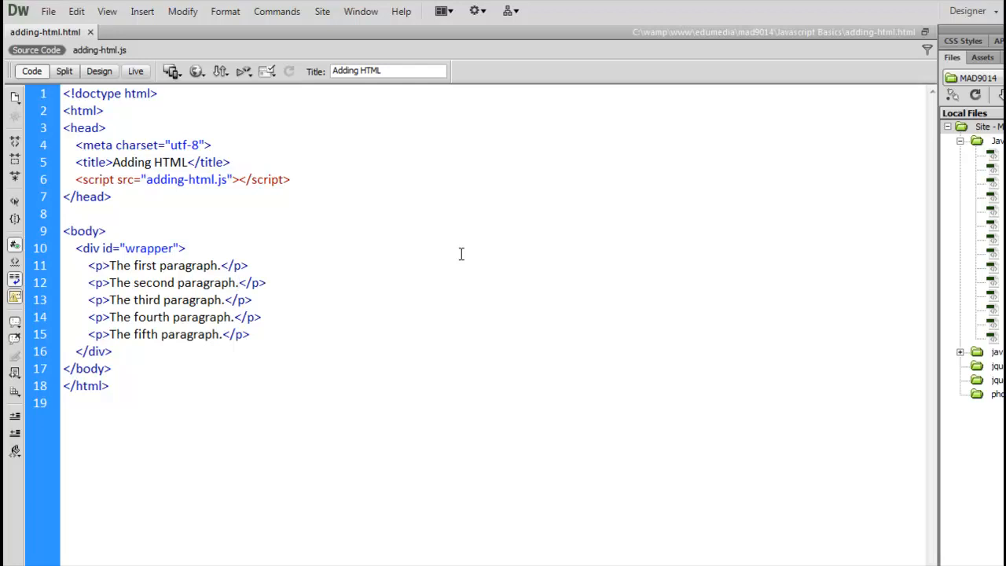
{"action": "left_click", "coordinate": [95, 49]}
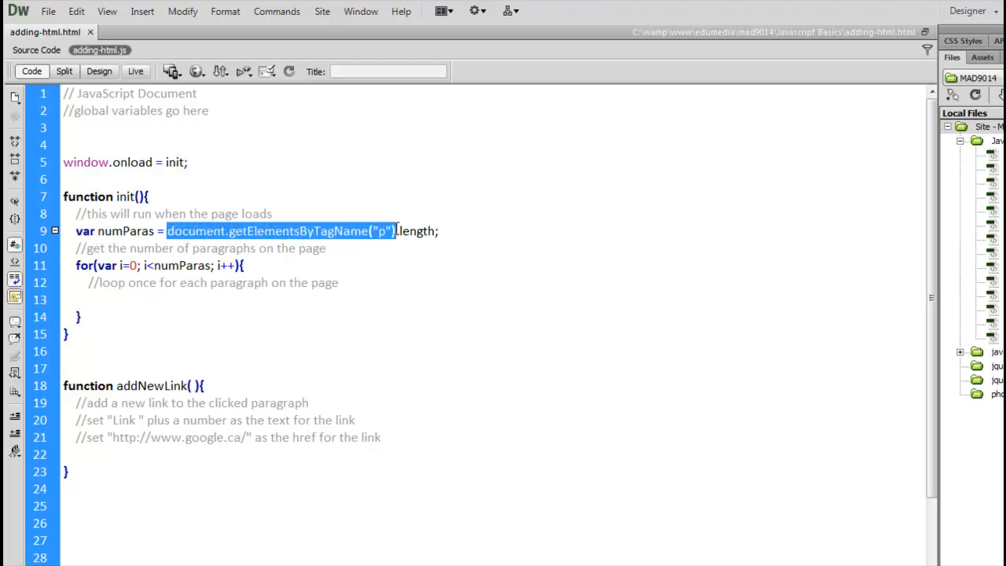
{"action": "mouse_move", "coordinate": [366, 270]}
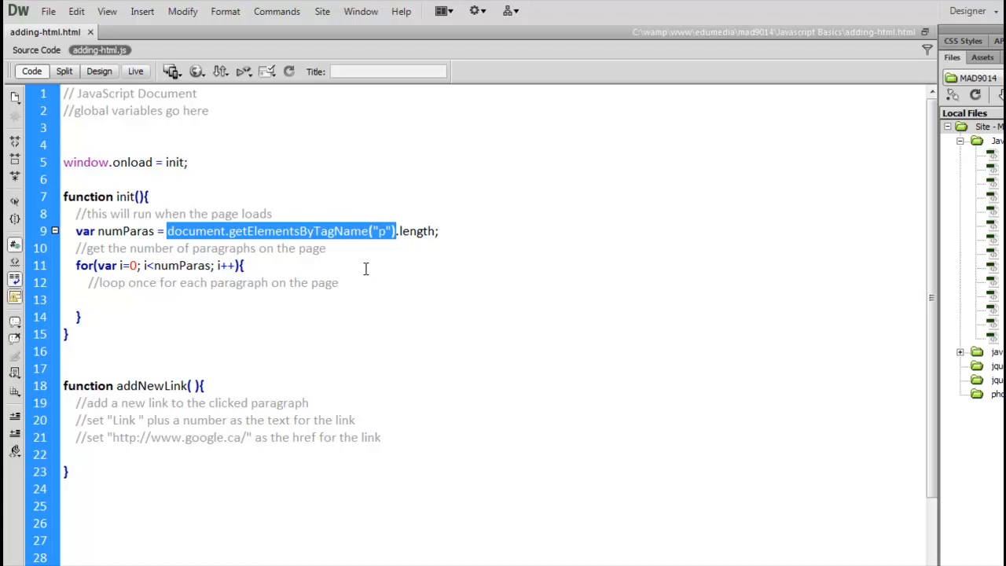
{"action": "mouse_move", "coordinate": [404, 235]}
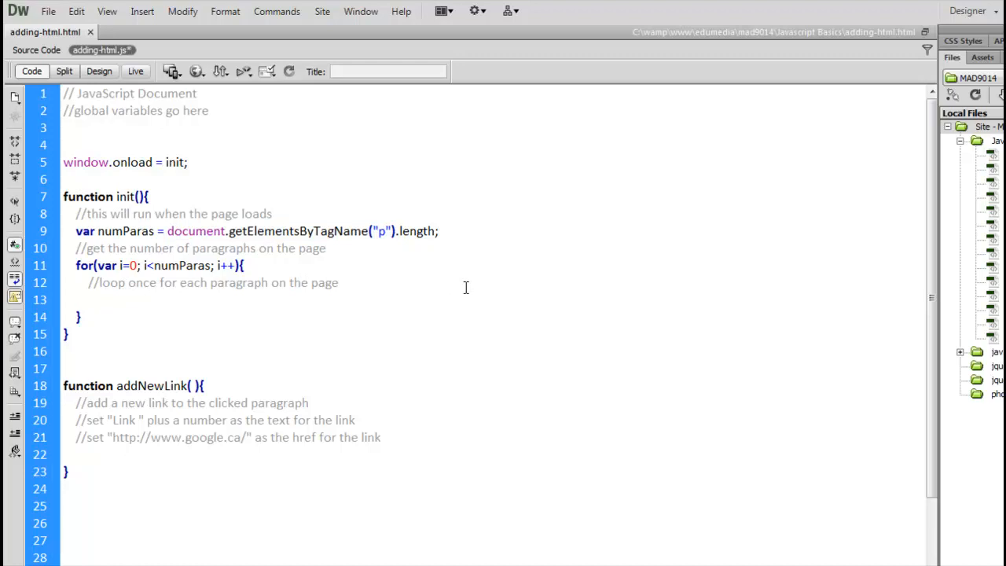
- Add document.getElementsByTagName("p")[i].onclick = addNewLink; on line 13 of the init loop
{"action": "type", "text": "document"}
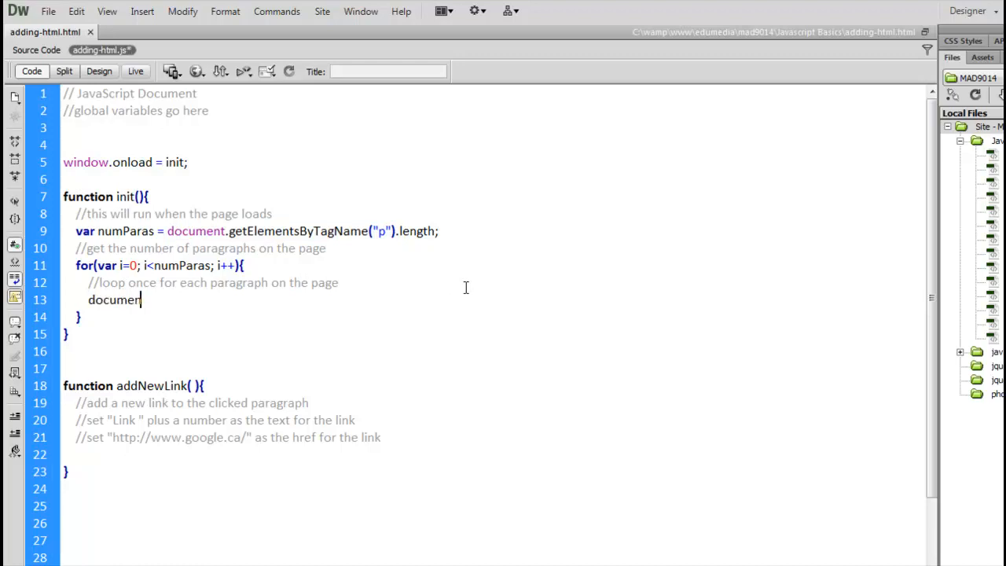
{"action": "type", "text": ".getElementsByTagName(\"p"}
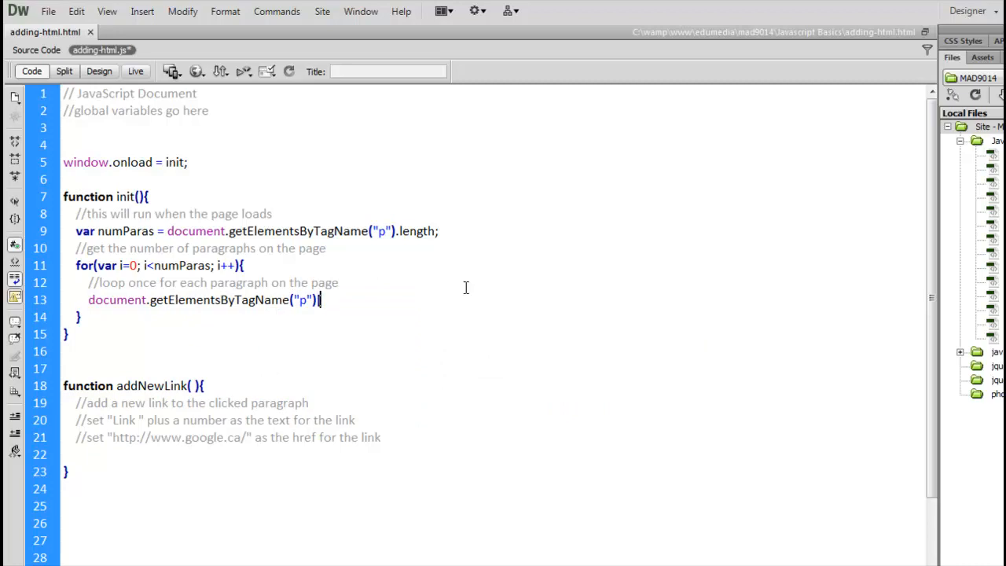
{"action": "type", "text": "[i"}
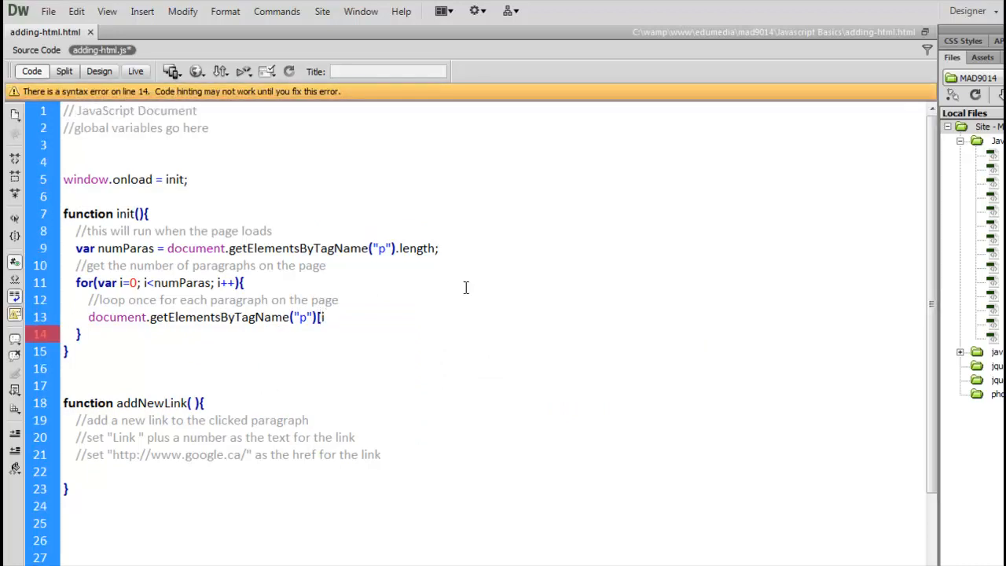
{"action": "type", "text": "]"}
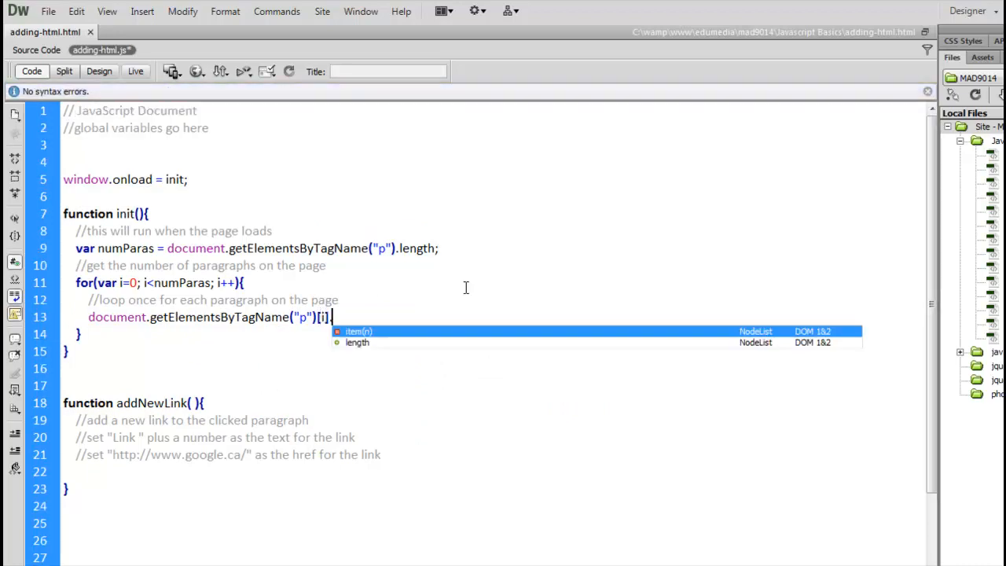
{"action": "type", "text": ".oncl"}
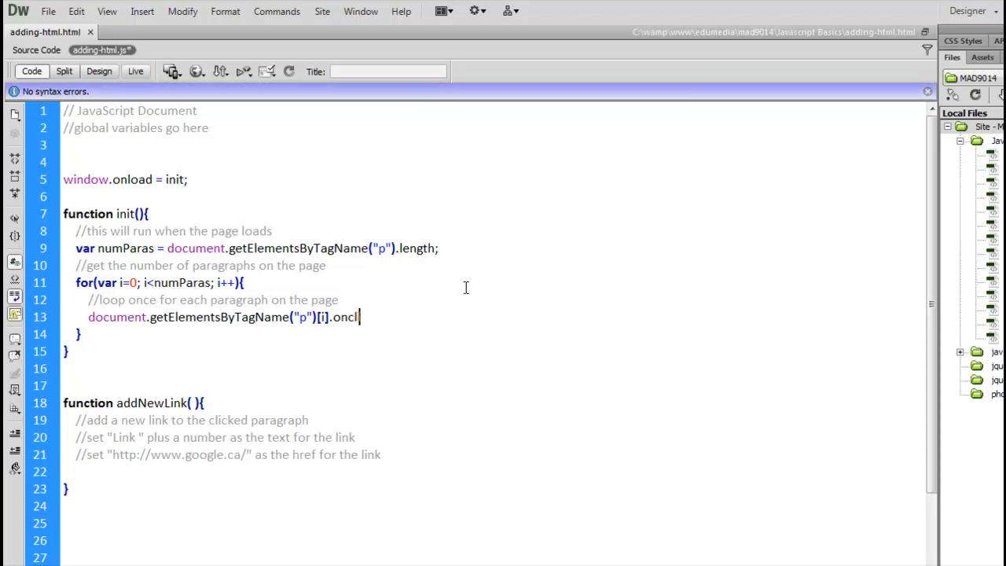
{"action": "type", "text": "ck ="}
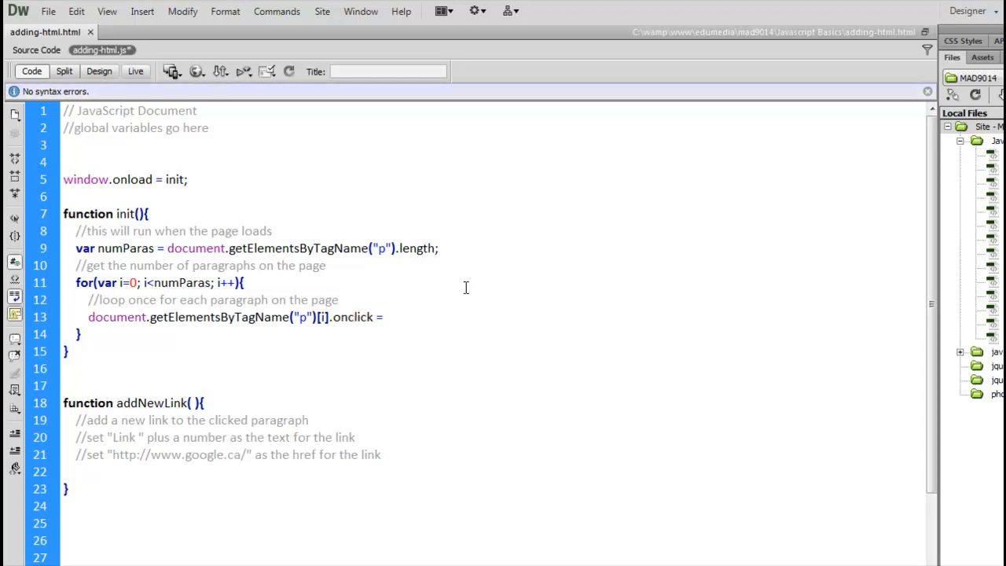
{"action": "type", "text": "addNew"}
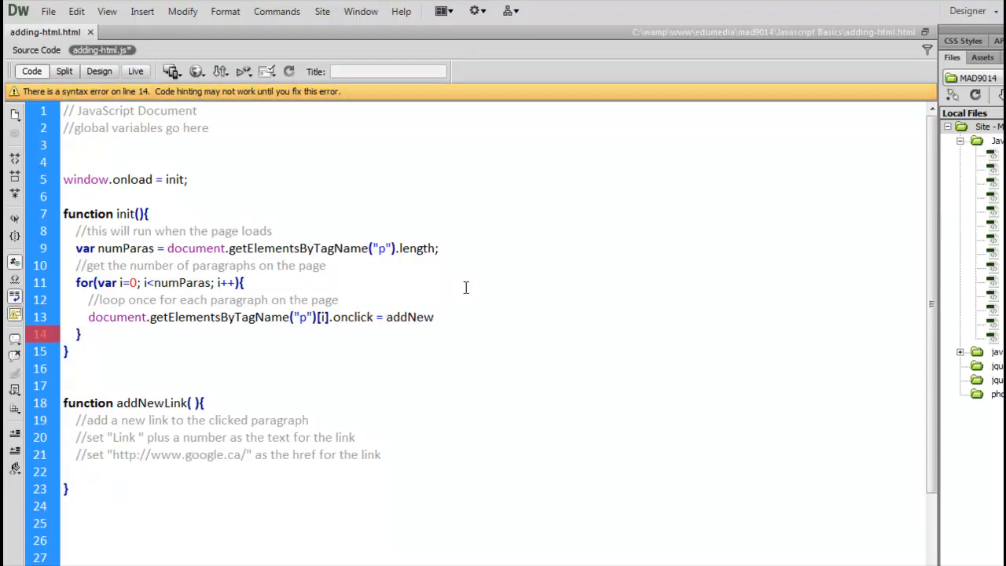
{"action": "type", "text": "Link;"}
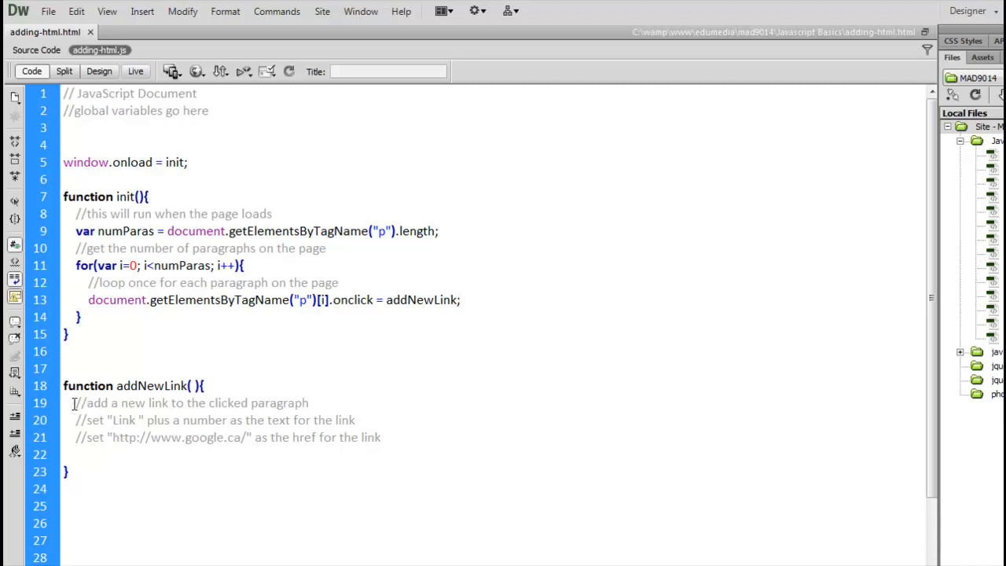
{"action": "left_click", "coordinate": [75, 454]}
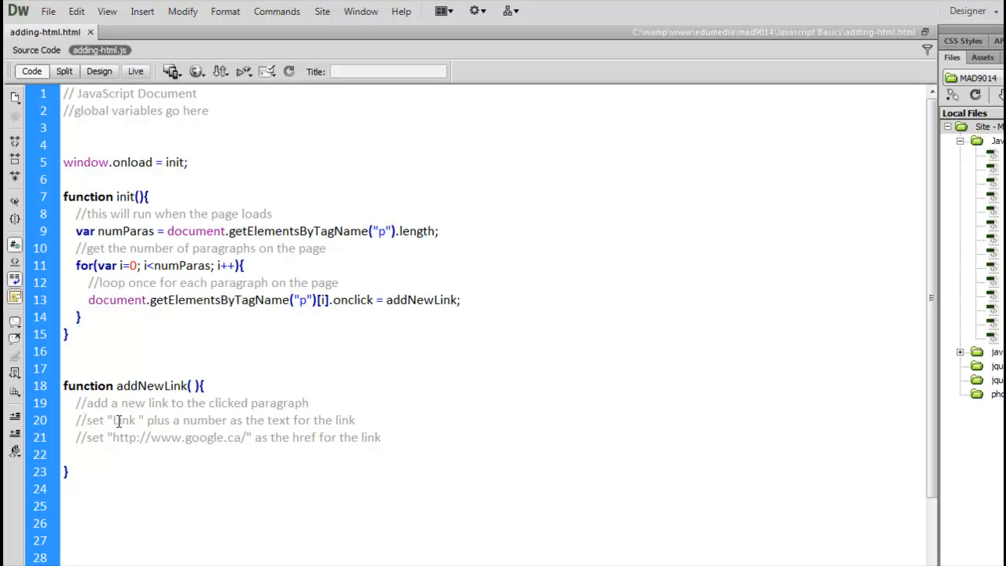
{"action": "double_click", "coordinate": [124, 420]}
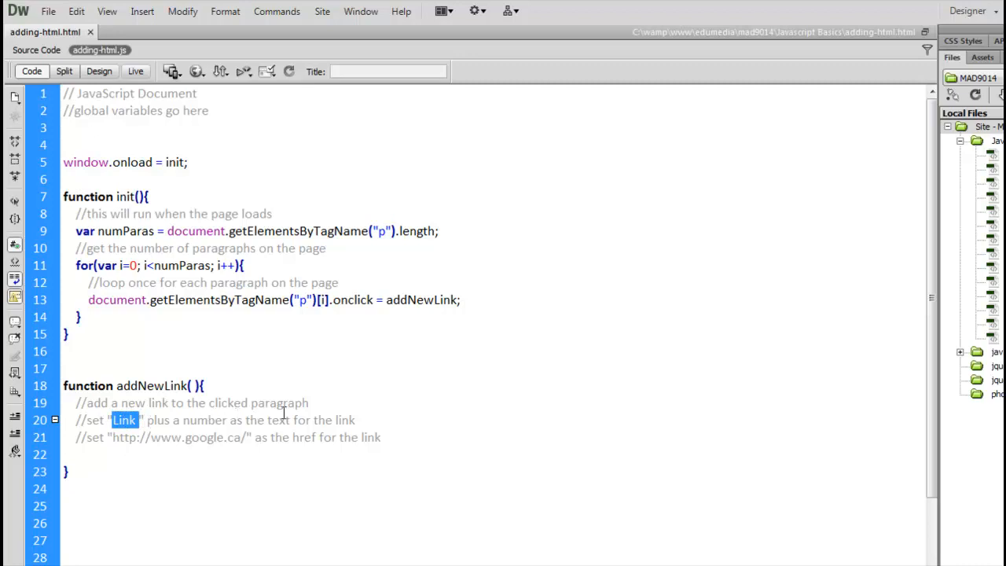
{"action": "mouse_move", "coordinate": [395, 369]}
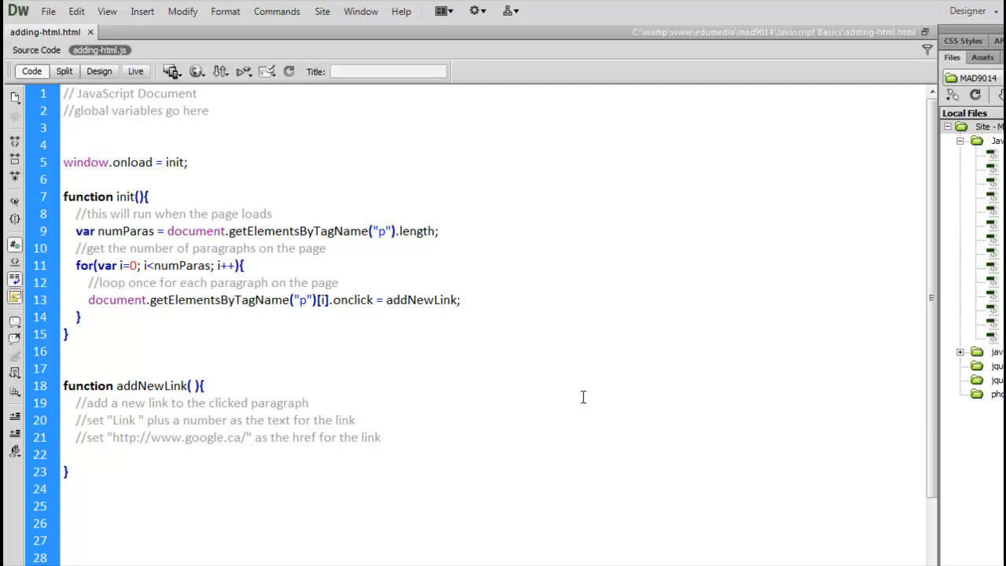
- Add var numLinks = 0; on line 3 below the global variables comment
{"action": "type", "text": "var"}
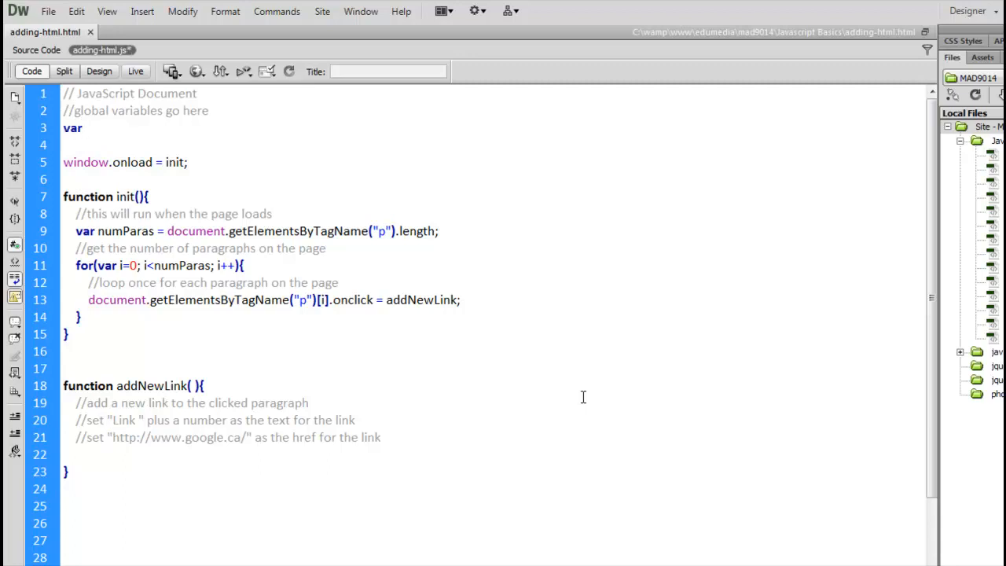
{"action": "type", "text": "numLink"}
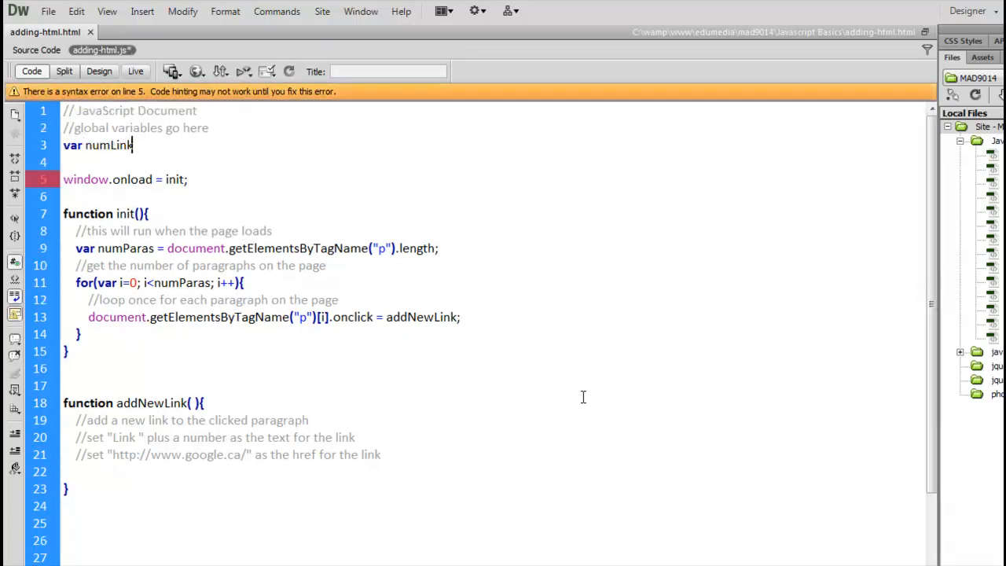
{"action": "type", "text": "s ="}
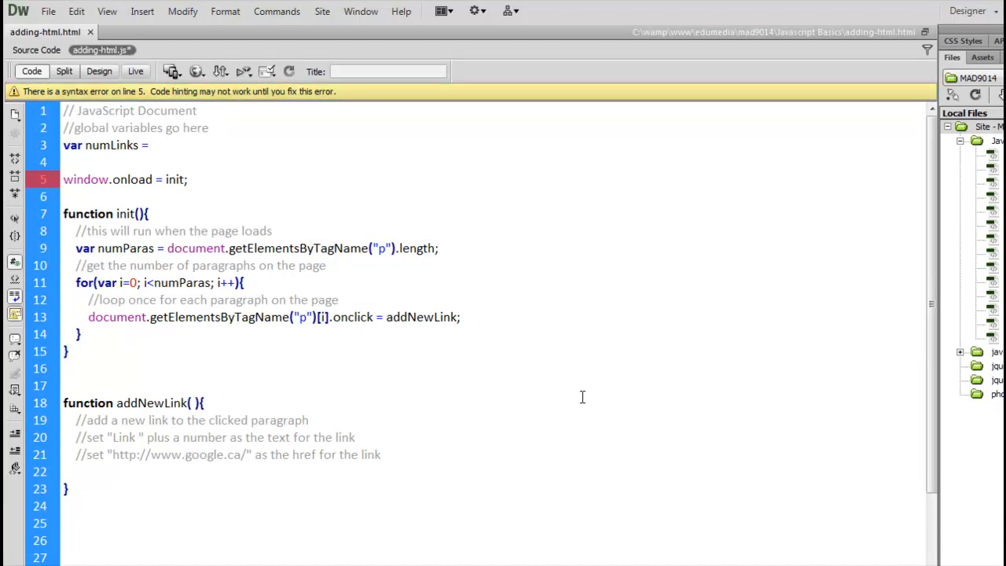
{"action": "type", "text": "0;"}
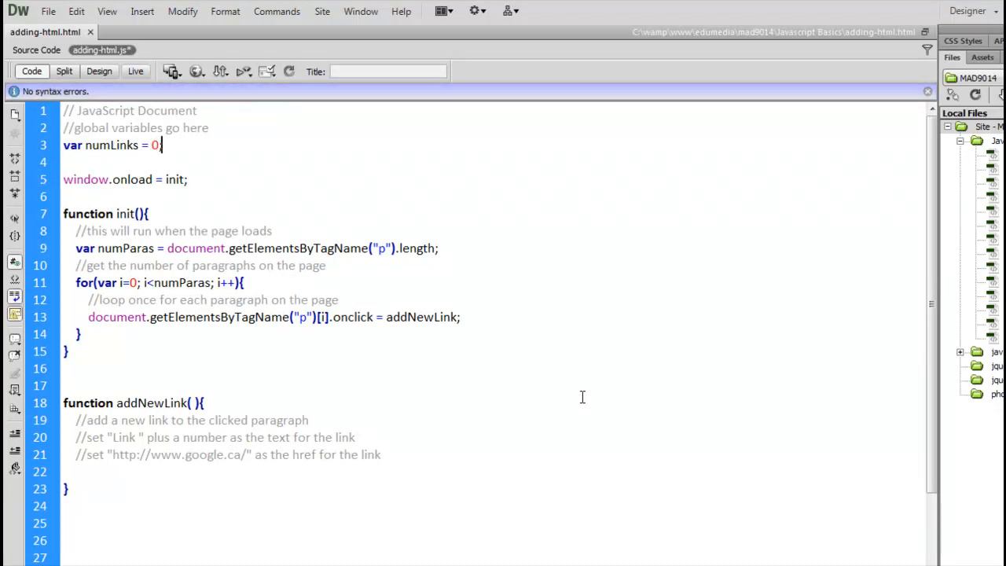
{"action": "type", "text": ";"}
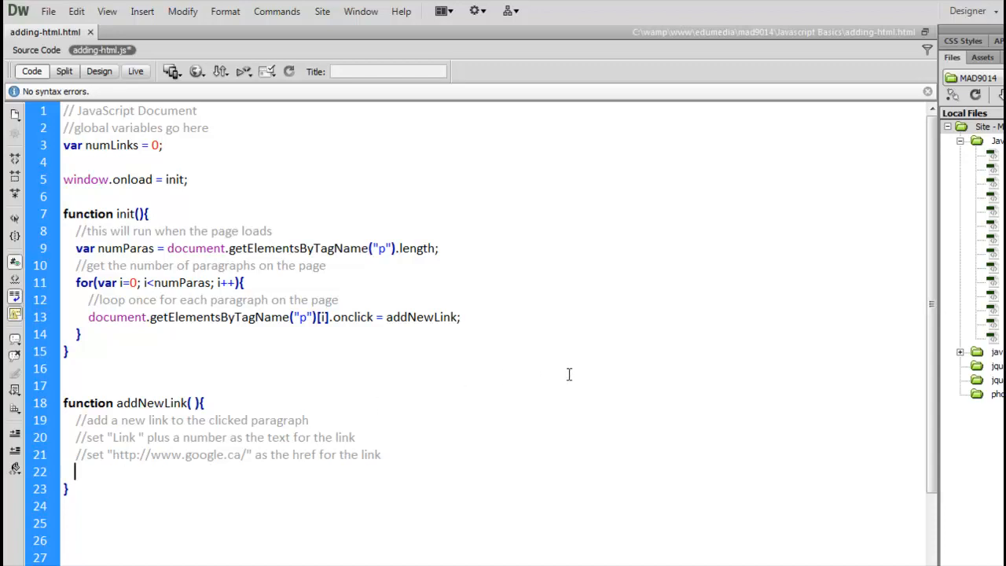
- In addNewLink, add numLinks = numLinks + 1; and var txt = "Link " + numLinks;
{"action": "type", "text": "numLinks = numLinks + 1"}
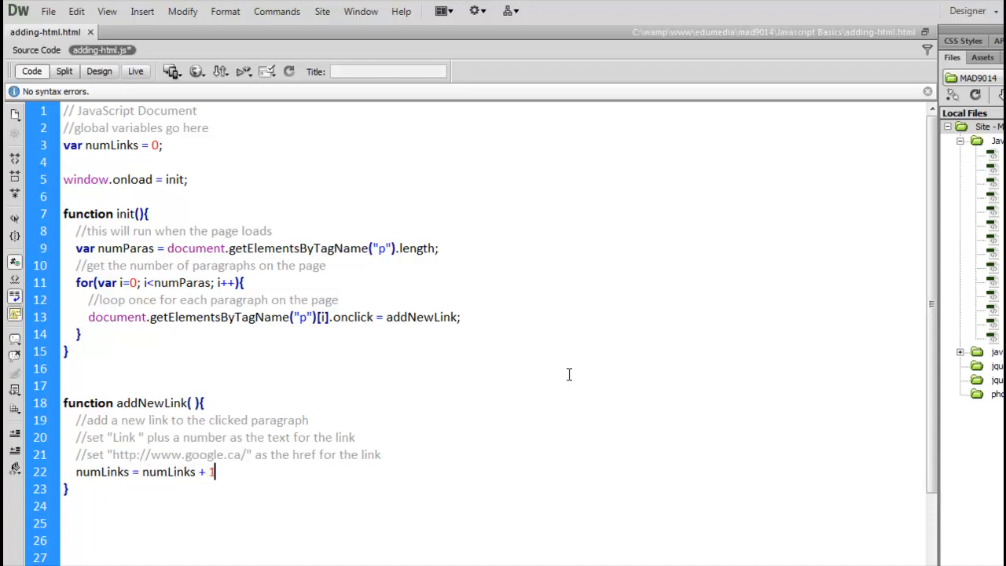
{"action": "type", "text": ";"}
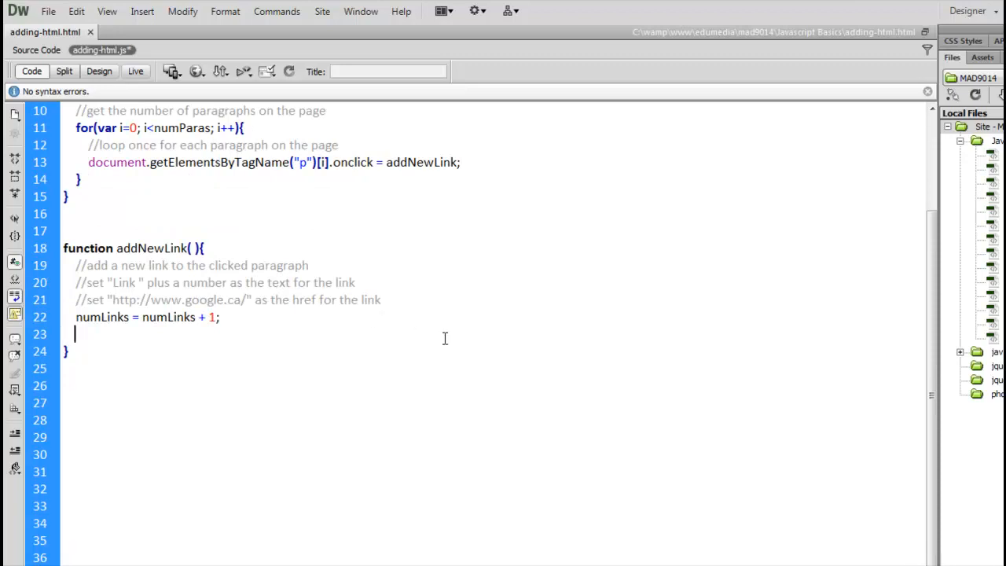
{"action": "type", "text": "var txt"}
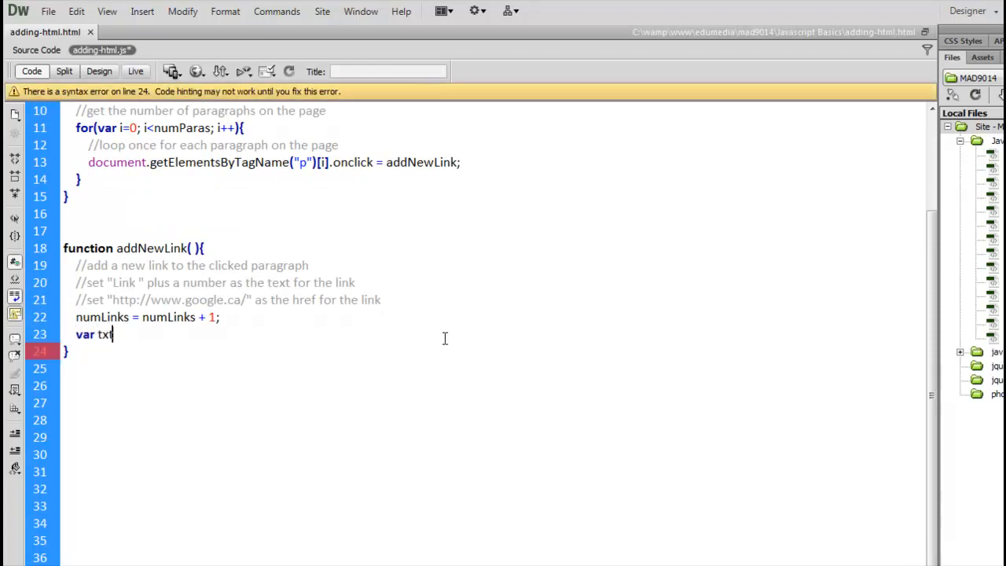
{"action": "type", "text": "= '"}
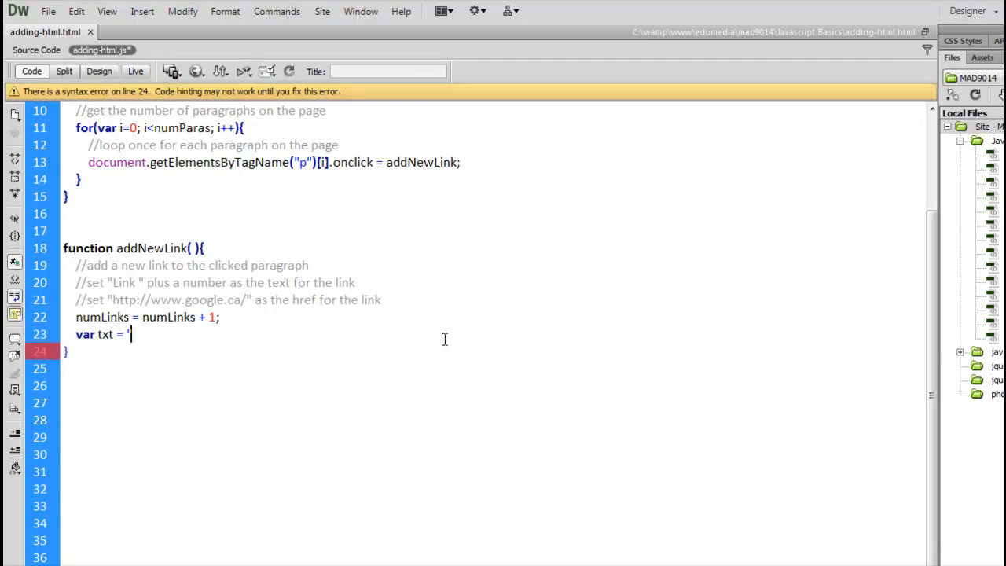
{"action": "type", "text": "\"Link"}
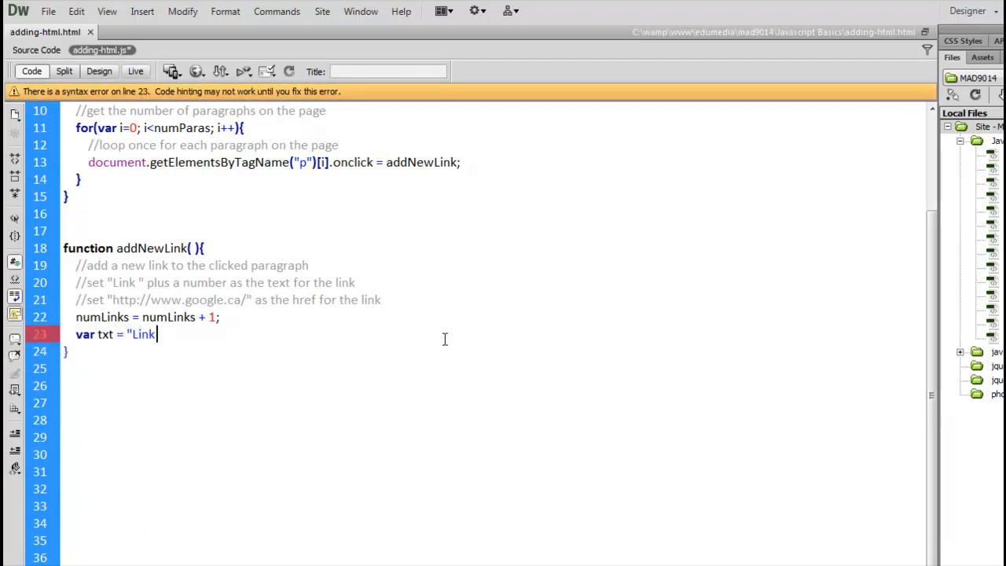
{"action": "type", "text": "\""}
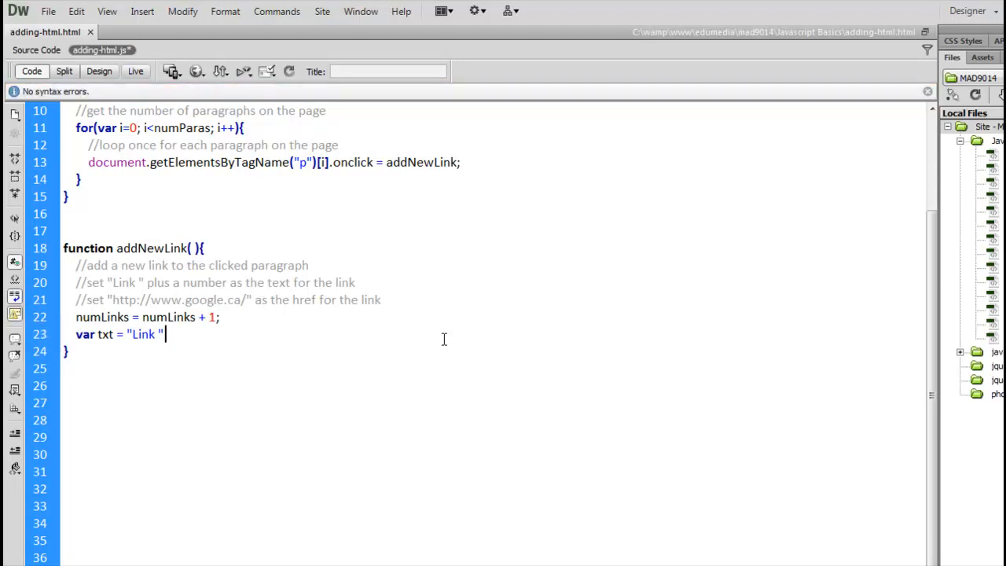
{"action": "type", "text": "+ numL"}
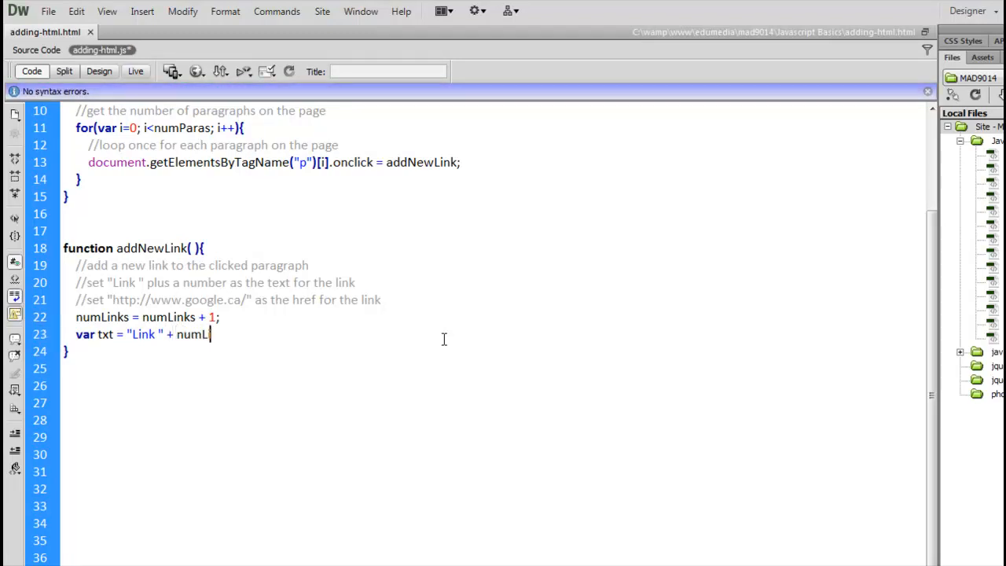
{"action": "type", "text": "inks;"}
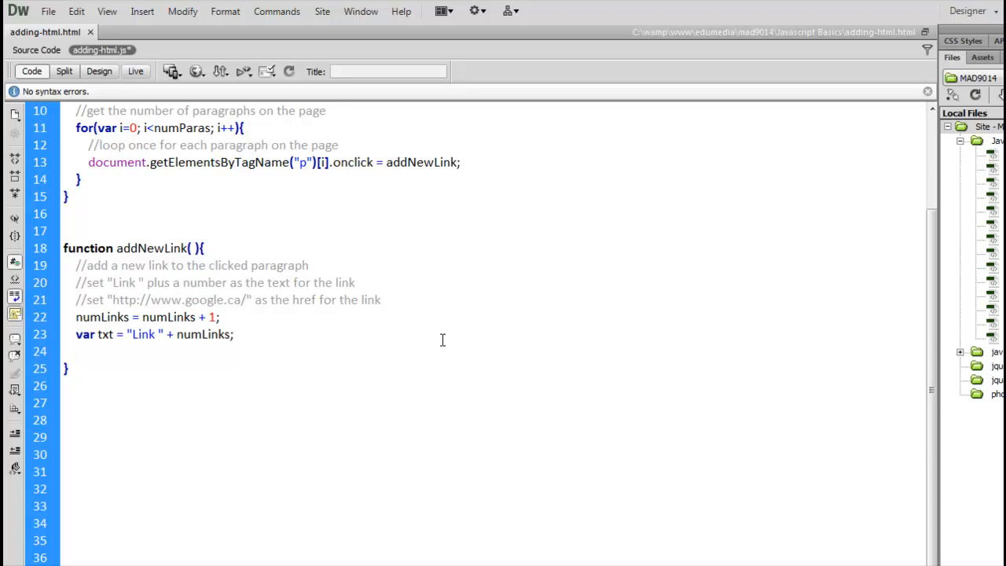
- Add var lnk = document.createElement("a"); below the txt line, fixing the typo and stray var
{"action": "type", "text": "v"}
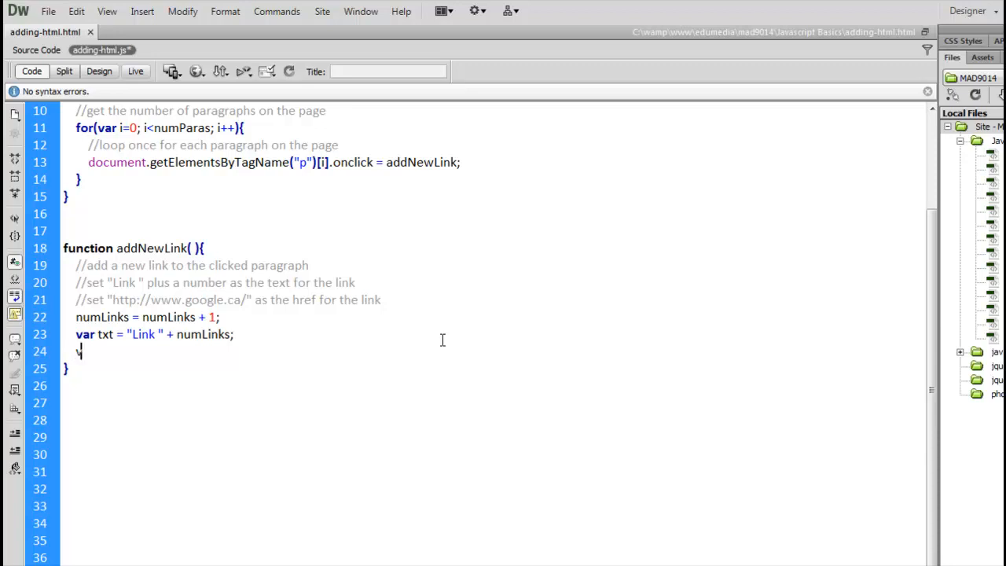
{"action": "type", "text": "var link"}
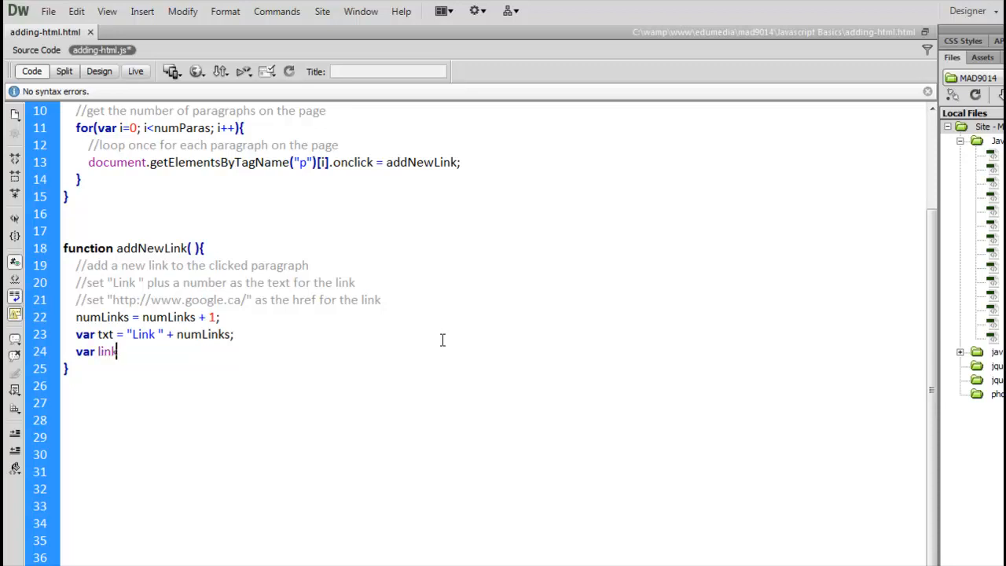
{"action": "key", "text": "BackSpace"}
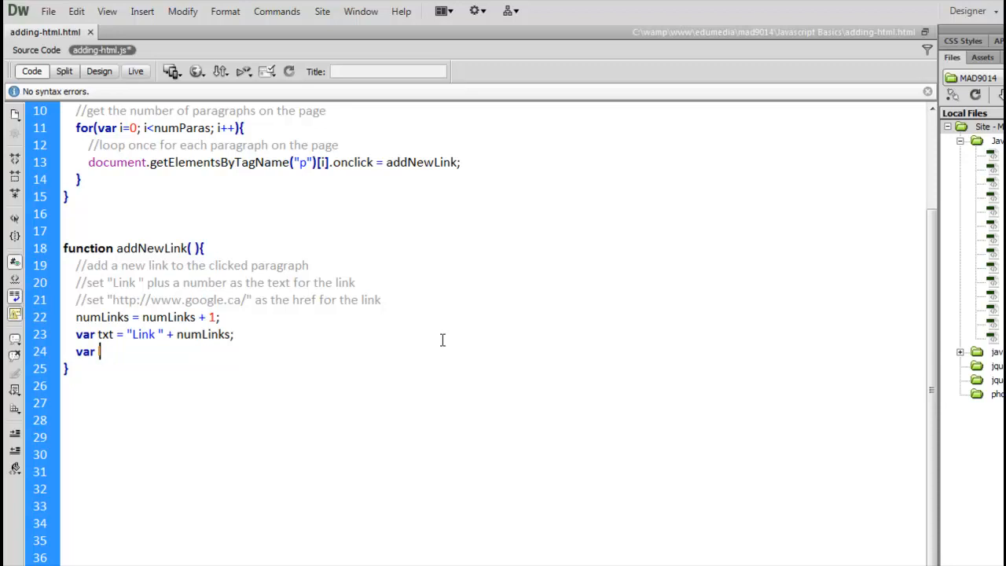
{"action": "type", "text": "lnk ="}
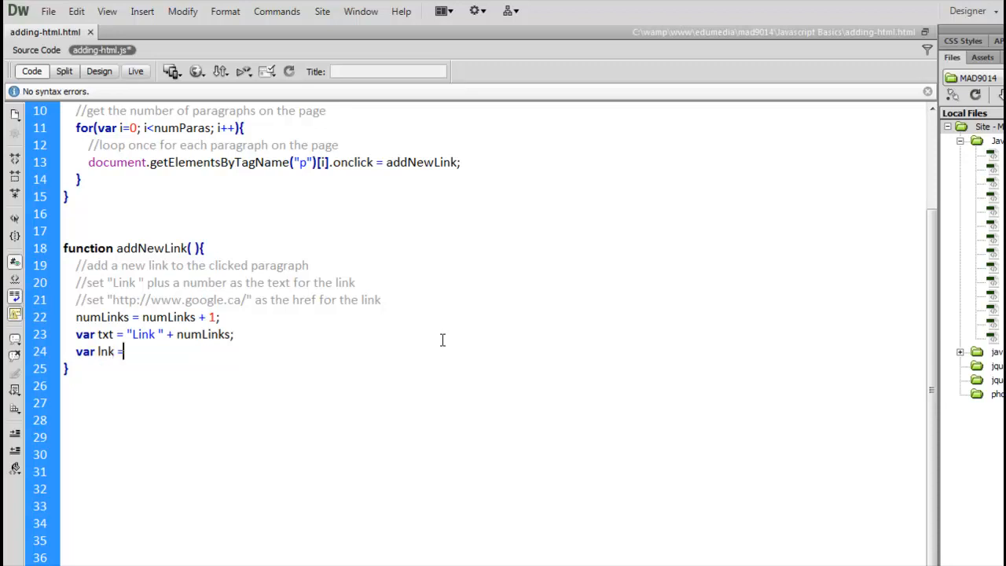
{"action": "type", "text": "docu"}
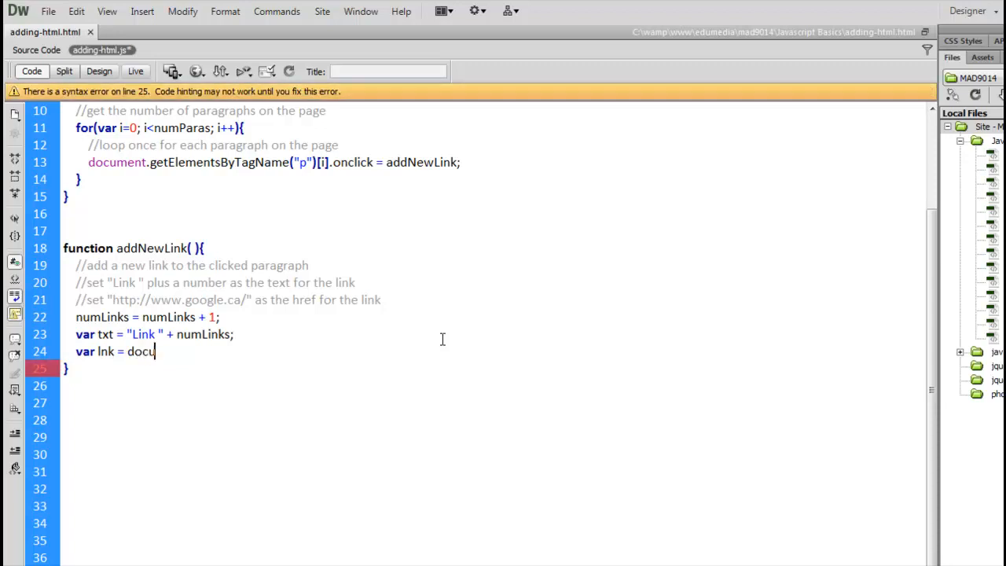
{"action": "type", "text": "ment.createElement(\""}
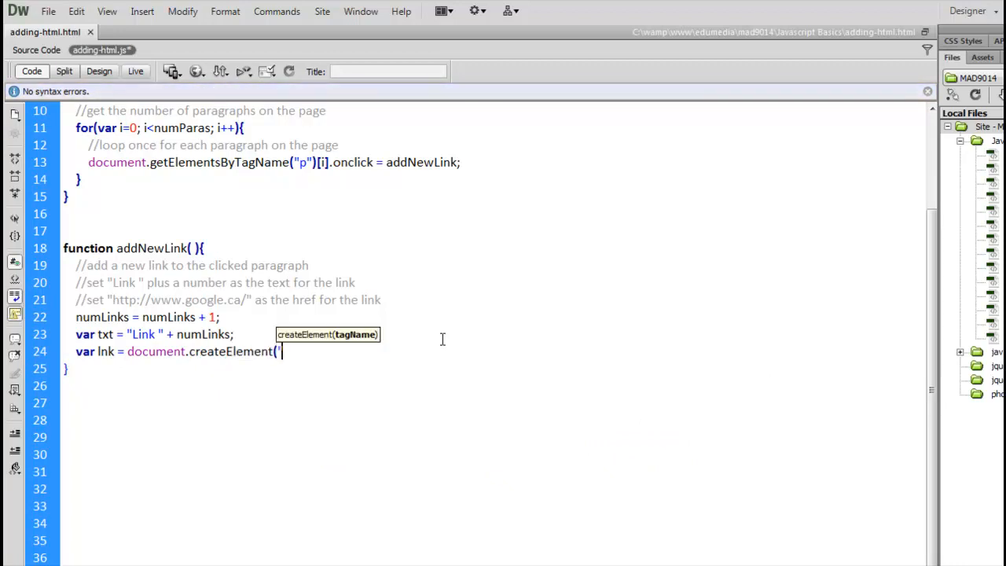
{"action": "type", "text": "a\");"}
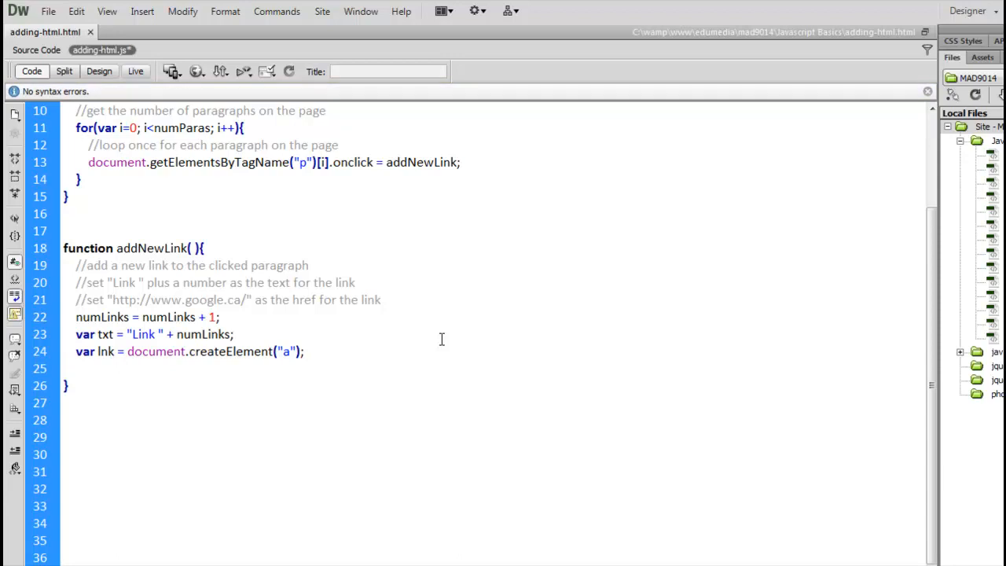
{"action": "type", "text": "var"}
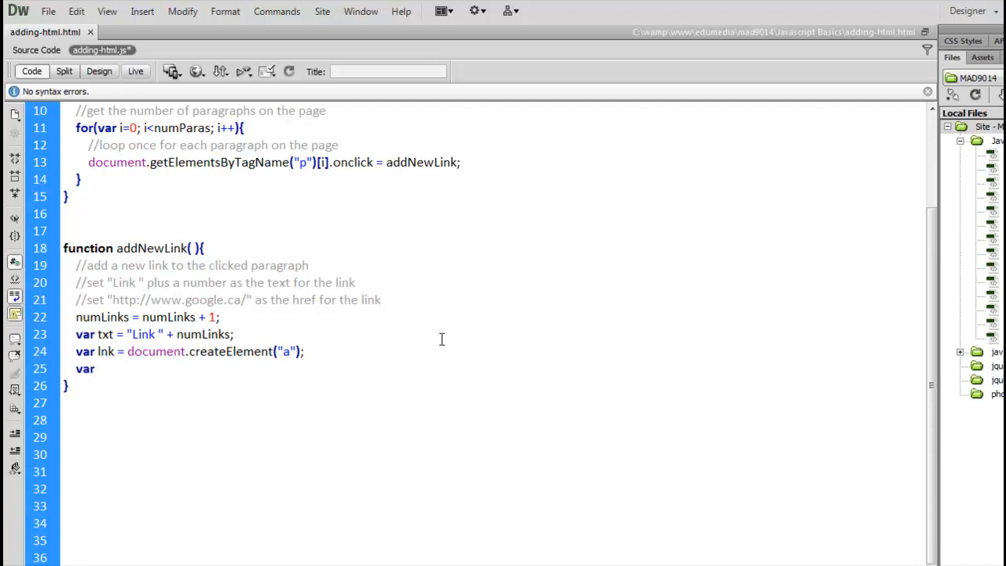
{"action": "key", "text": "backspace"}
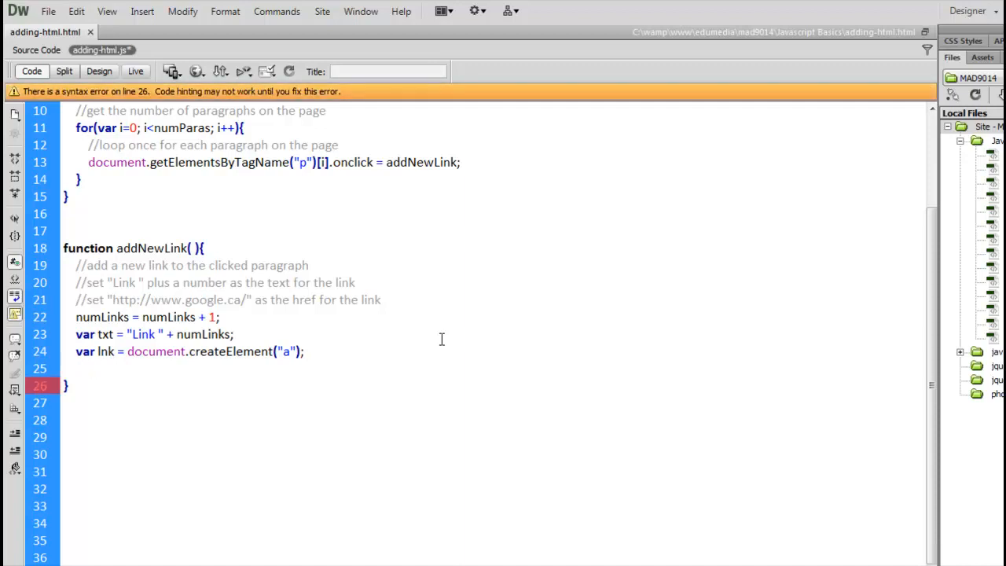
- Add lnk.appendChild( document.createTextNode( txt ) ); on line 25 and select the txt argument
{"action": "type", "text": "lnk"}
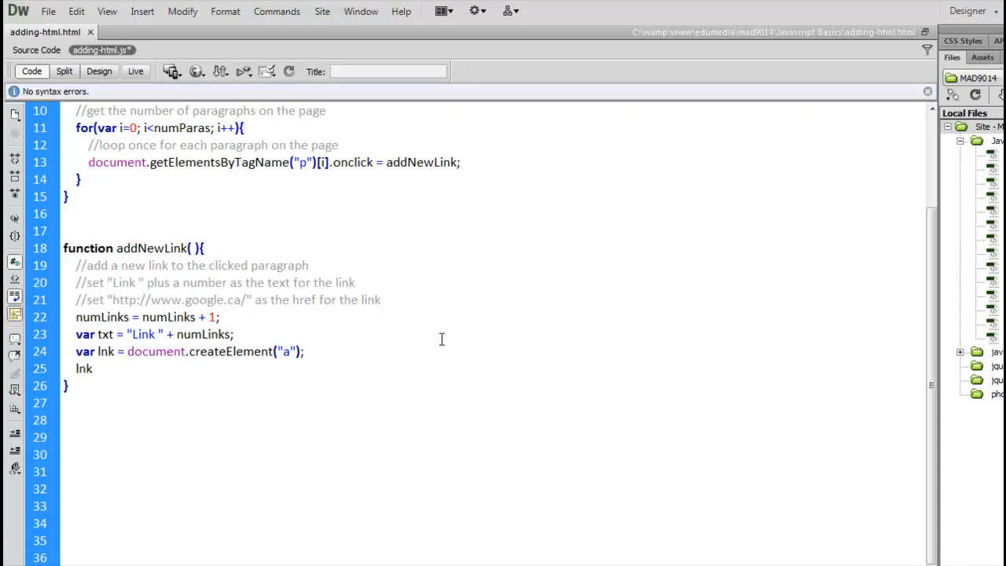
{"action": "type", "text": ".appendChild("}
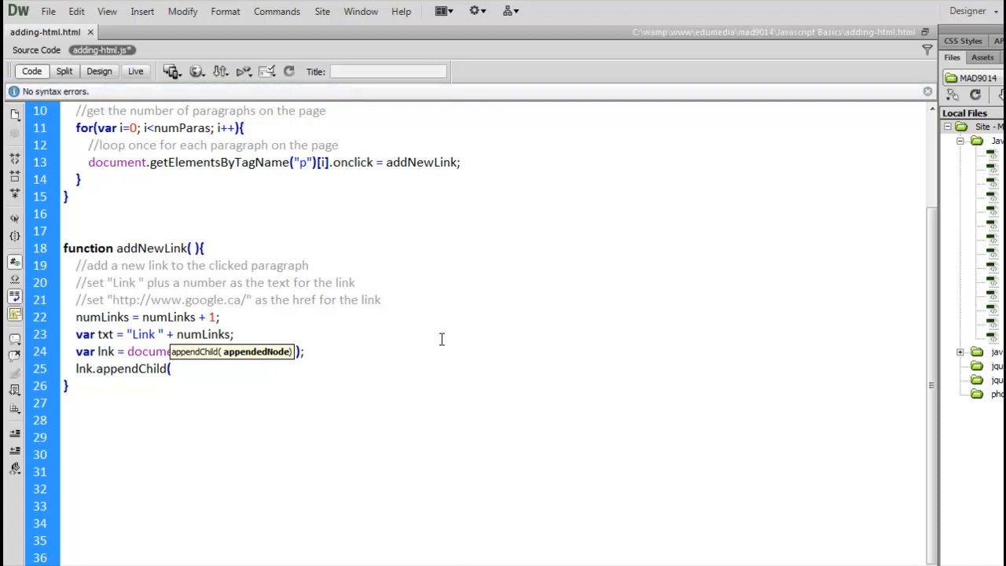
{"action": "type", "text": "document."}
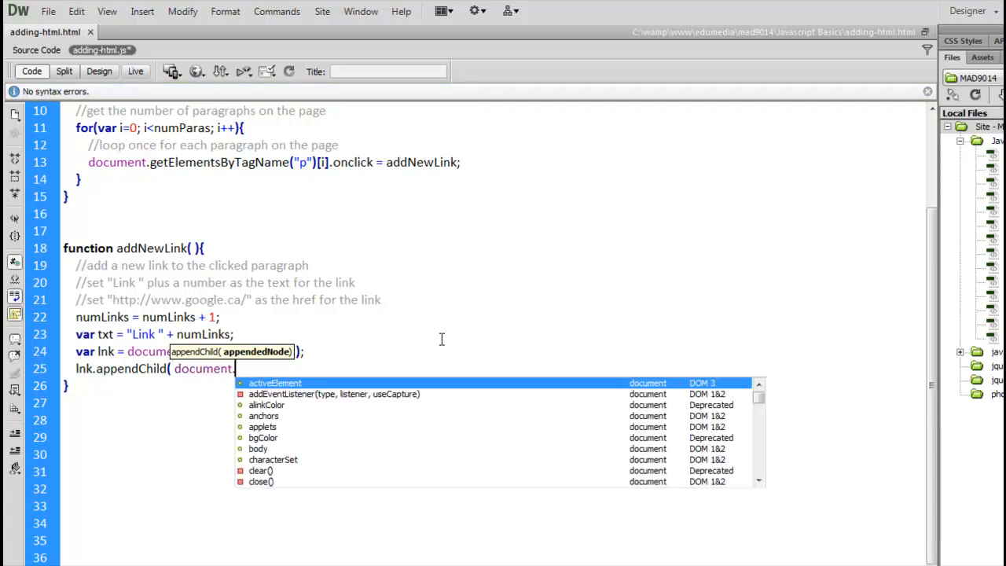
{"action": "type", "text": "createN"}
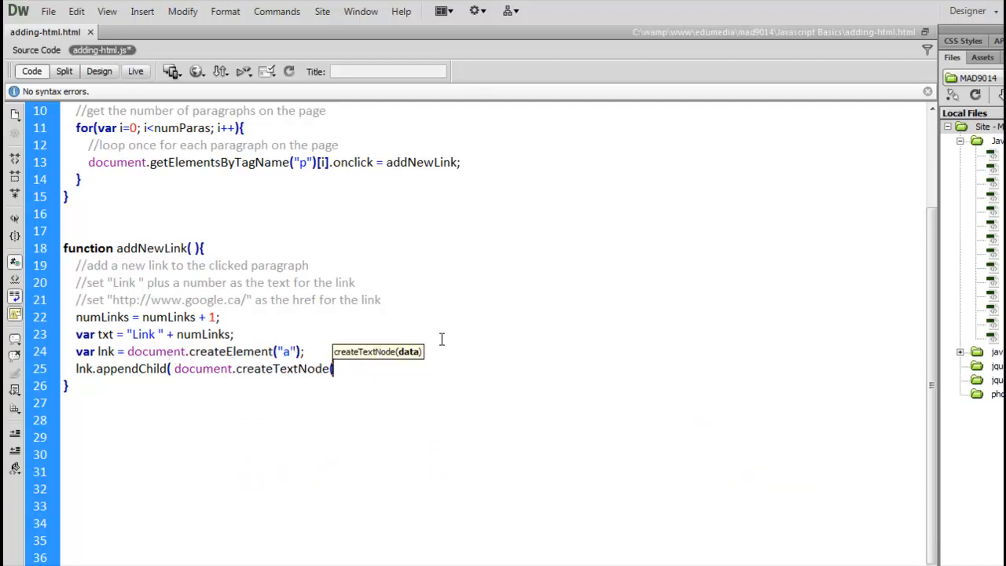
{"action": "type", "text": "txt ) );"}
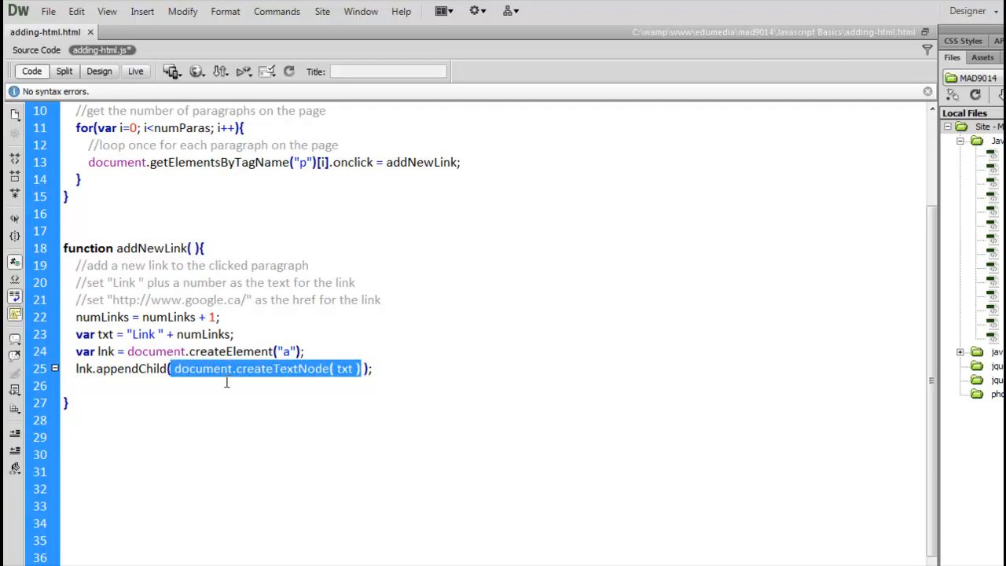
{"action": "mouse_move", "coordinate": [282, 381]}
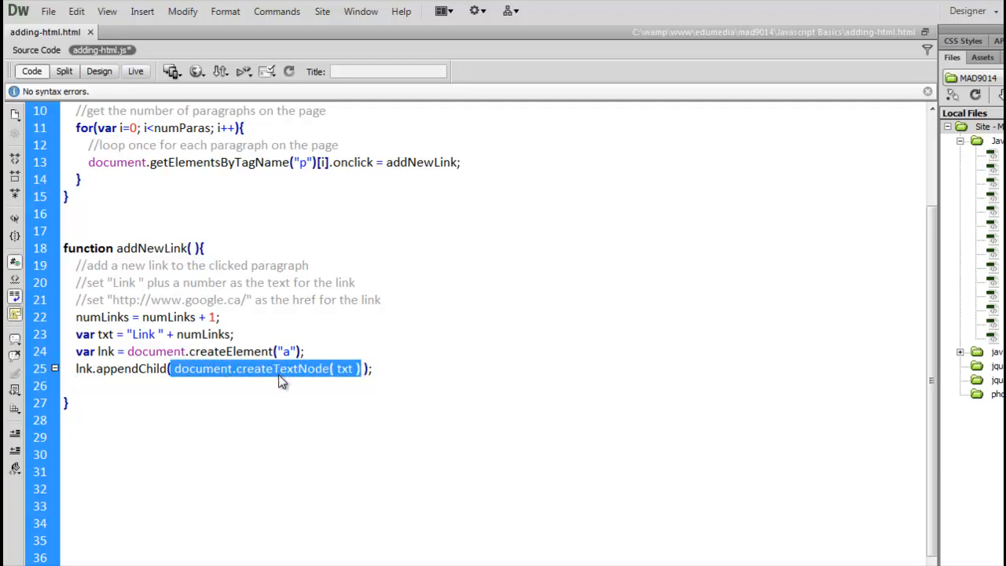
{"action": "mouse_move", "coordinate": [281, 377]}
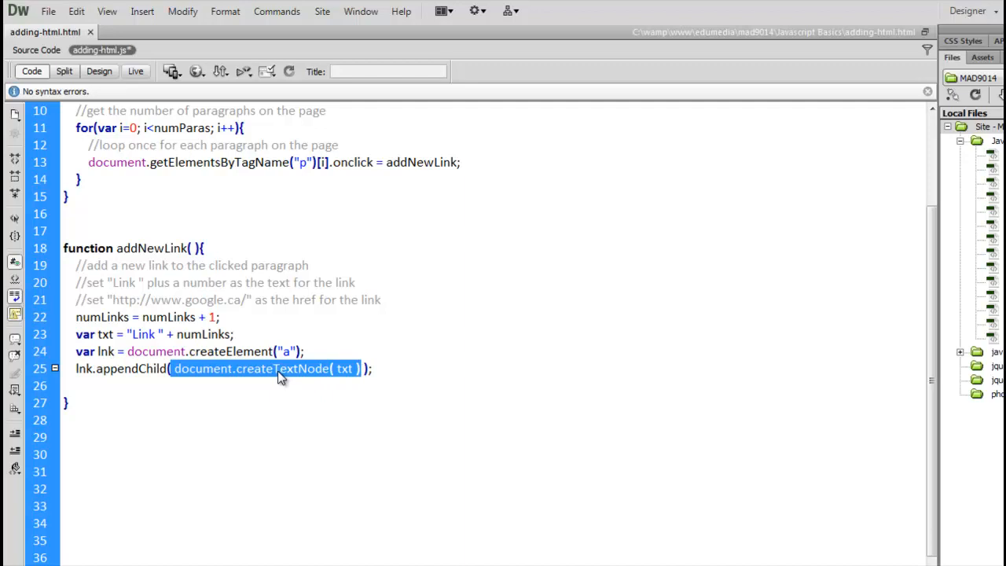
{"action": "double_click", "coordinate": [344, 369]}
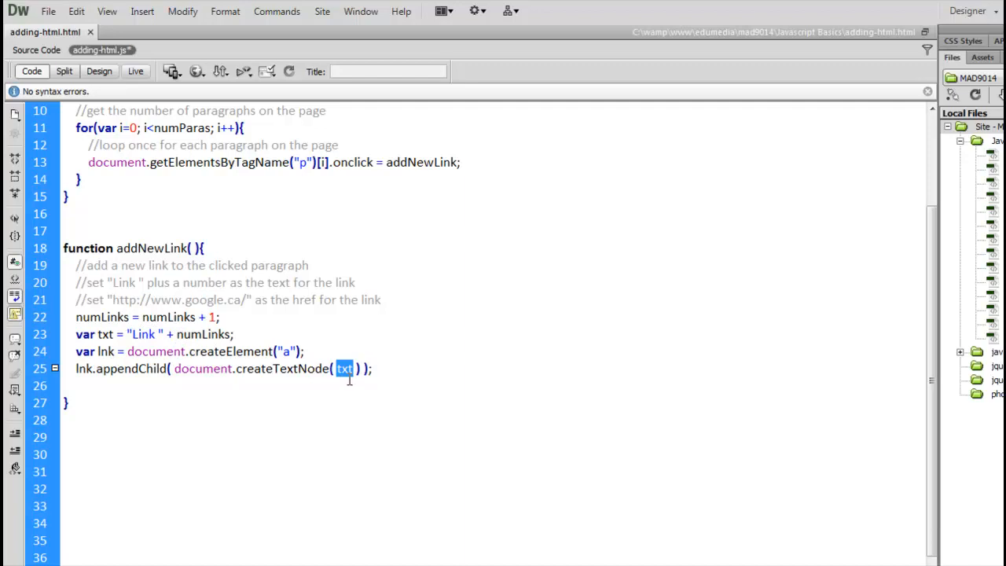
{"action": "mouse_move", "coordinate": [207, 369]}
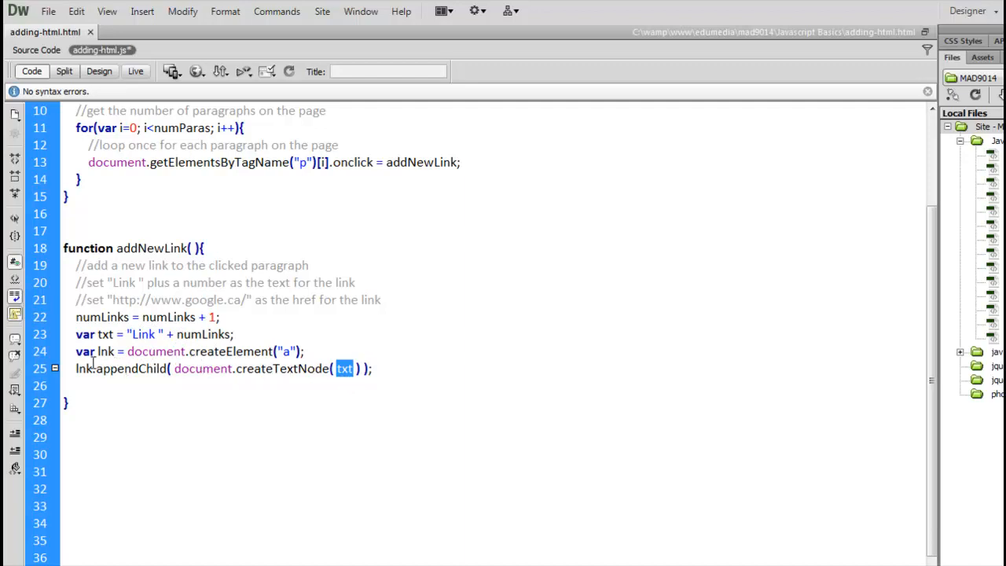
{"action": "mouse_move", "coordinate": [125, 368]}
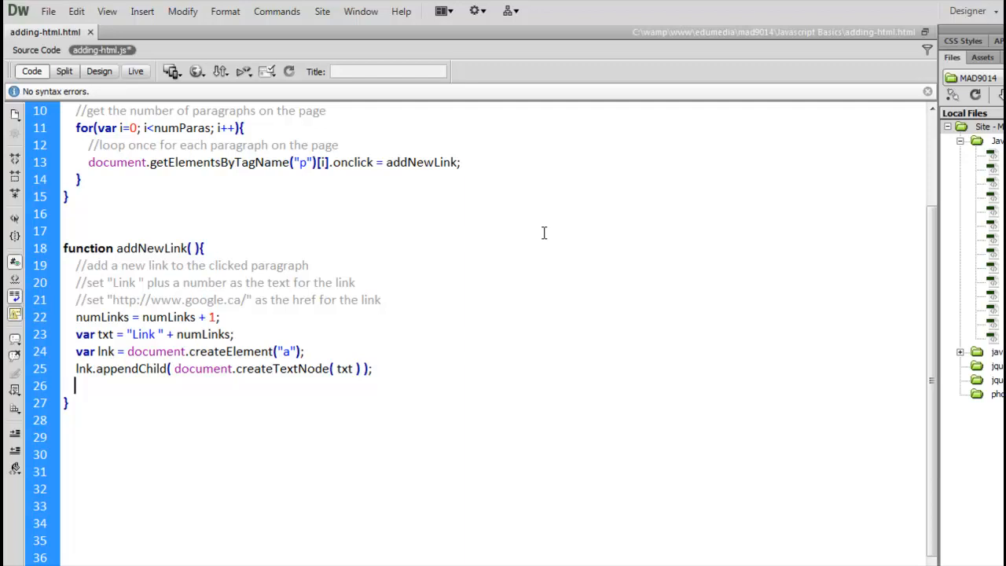
- Add this.appendChild( lnk ); on line 26 to attach the link to the clicked paragraph
{"action": "type", "text": "this."}
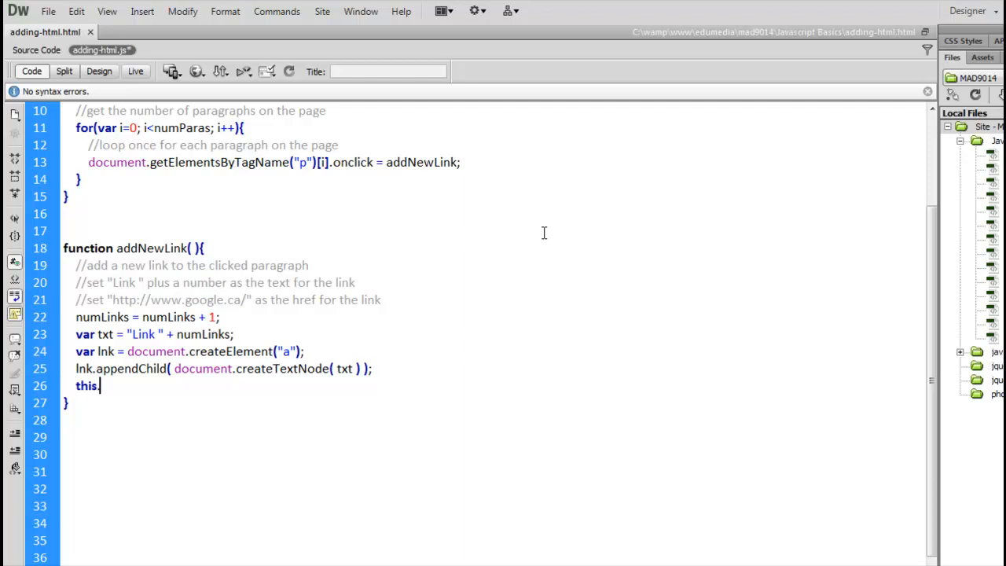
{"action": "type", "text": ".app"}
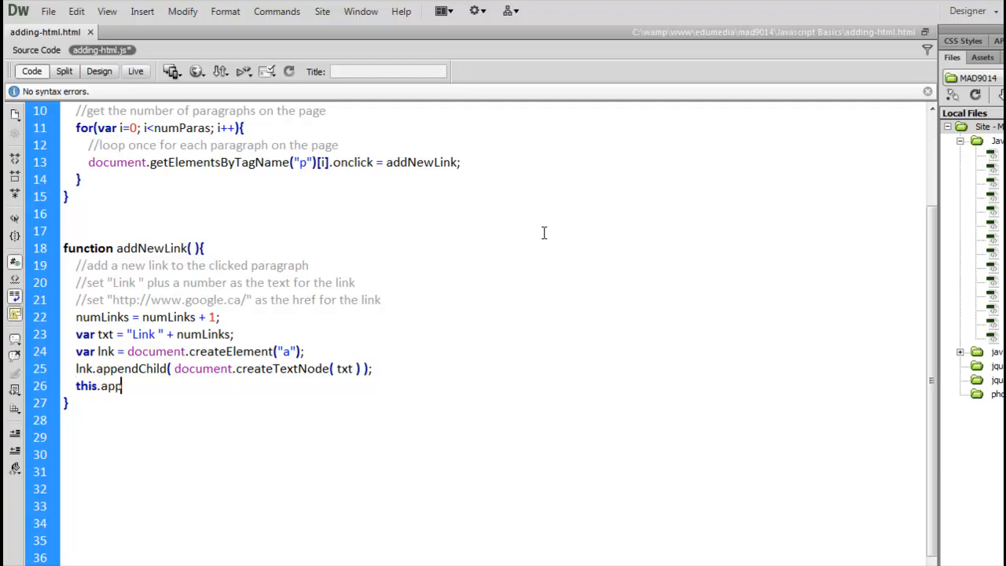
{"action": "type", "text": "endChild("}
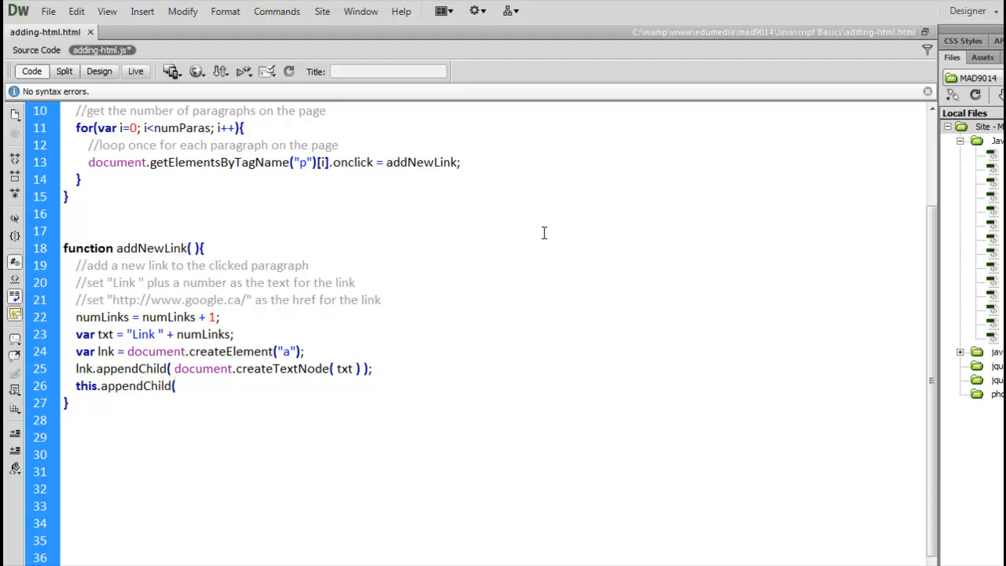
{"action": "type", "text": "lnk );"}
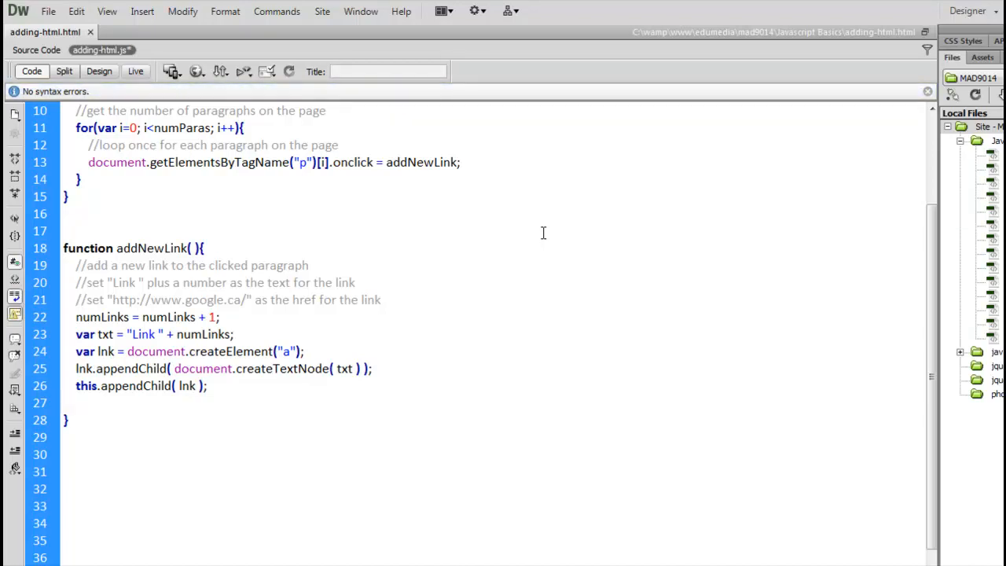
{"action": "left_click", "coordinate": [75, 403]}
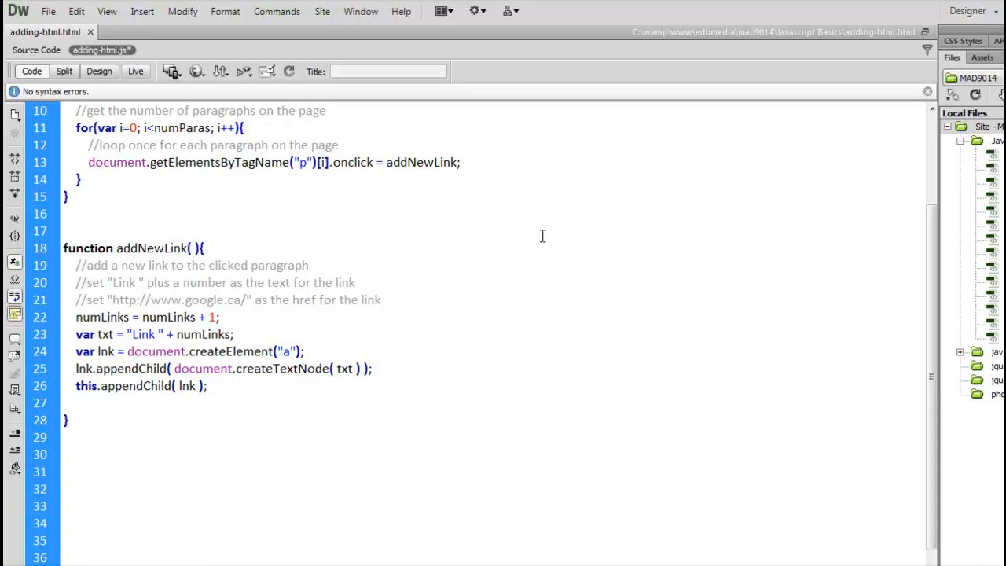
{"action": "type", "text": "lnk"}
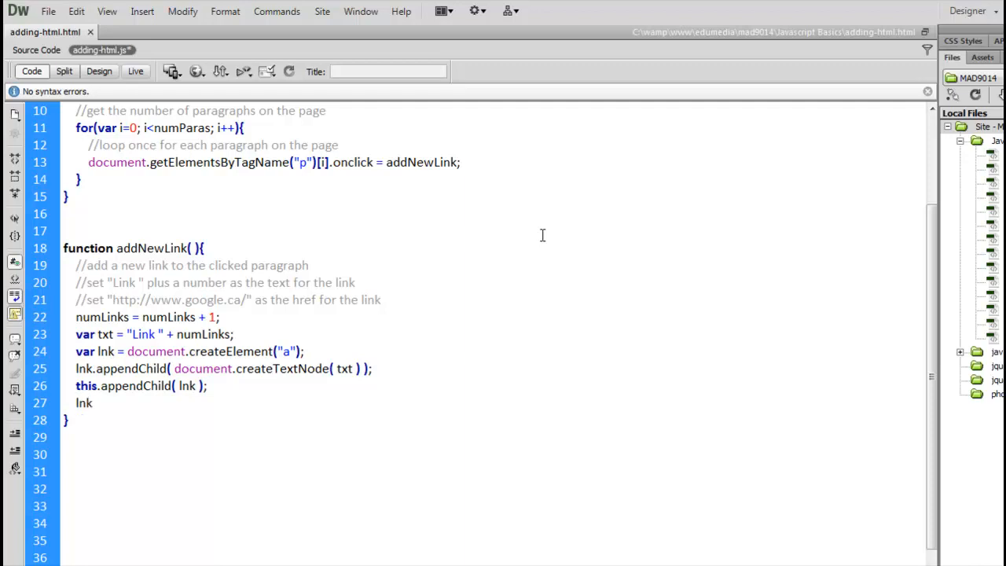
{"action": "double_click", "coordinate": [85, 385]}
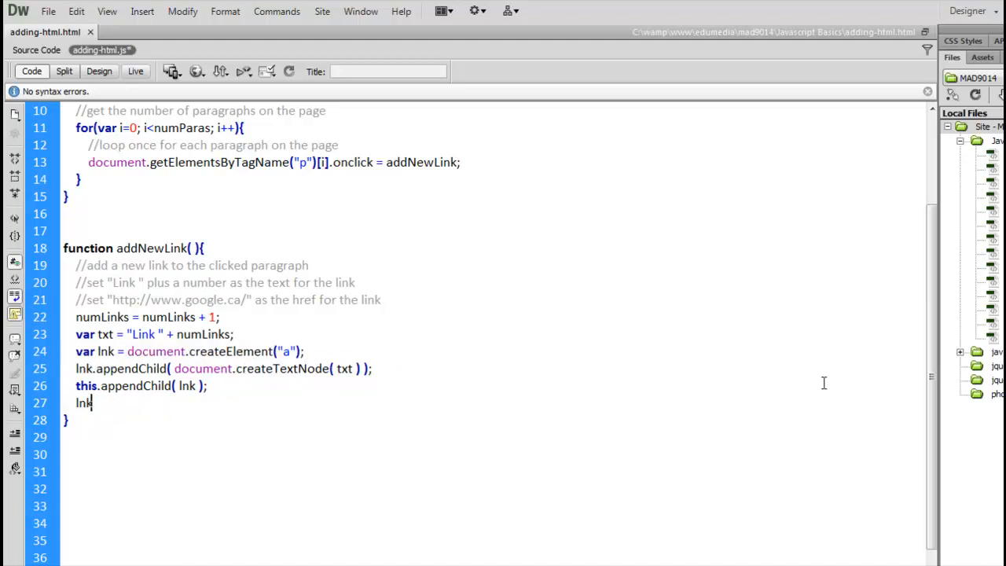
{"action": "type", "text": ".href"}
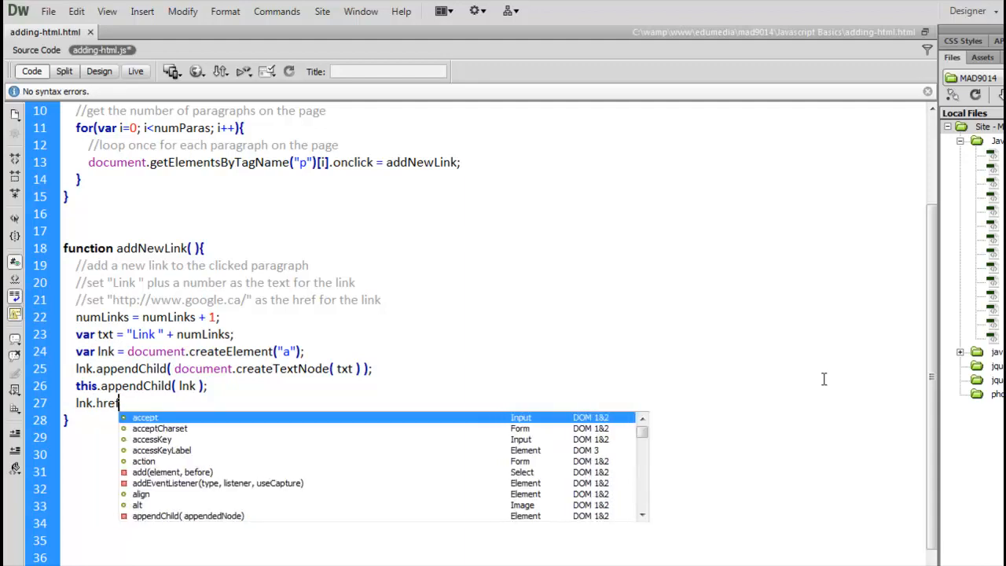
{"action": "type", "text": "= \"htt"}
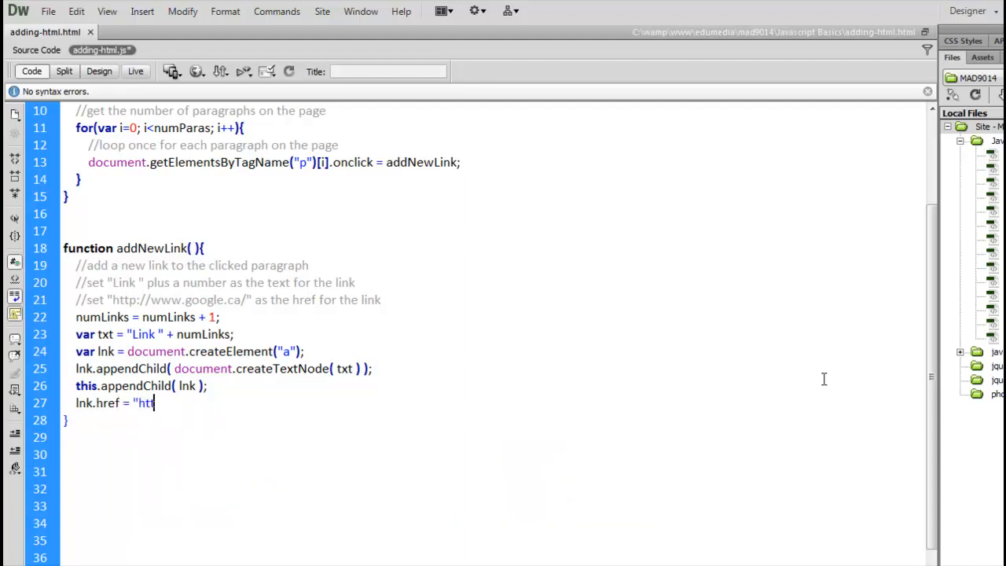
{"action": "type", "text": "tp://www"}
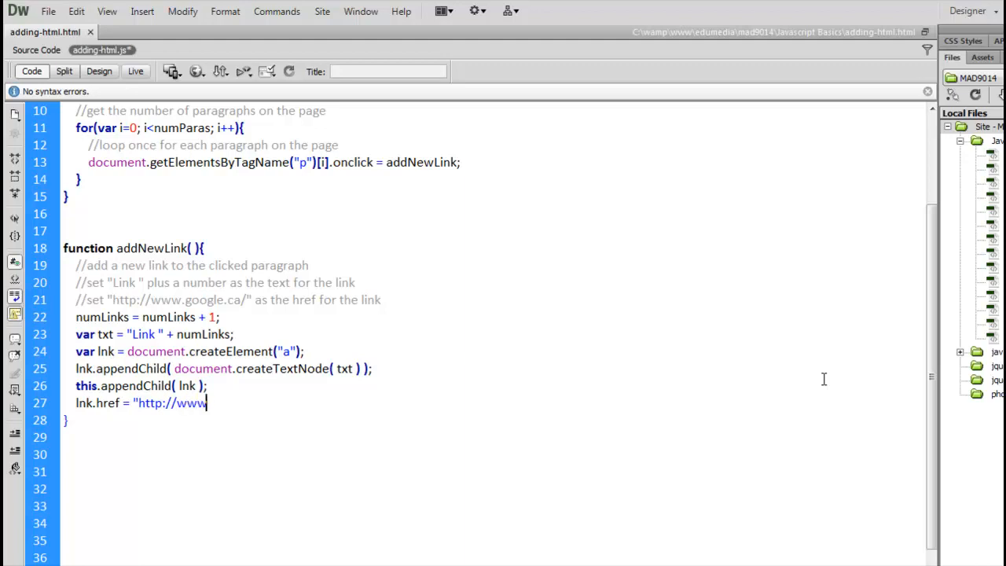
{"action": "type", "text": ".google.c"}
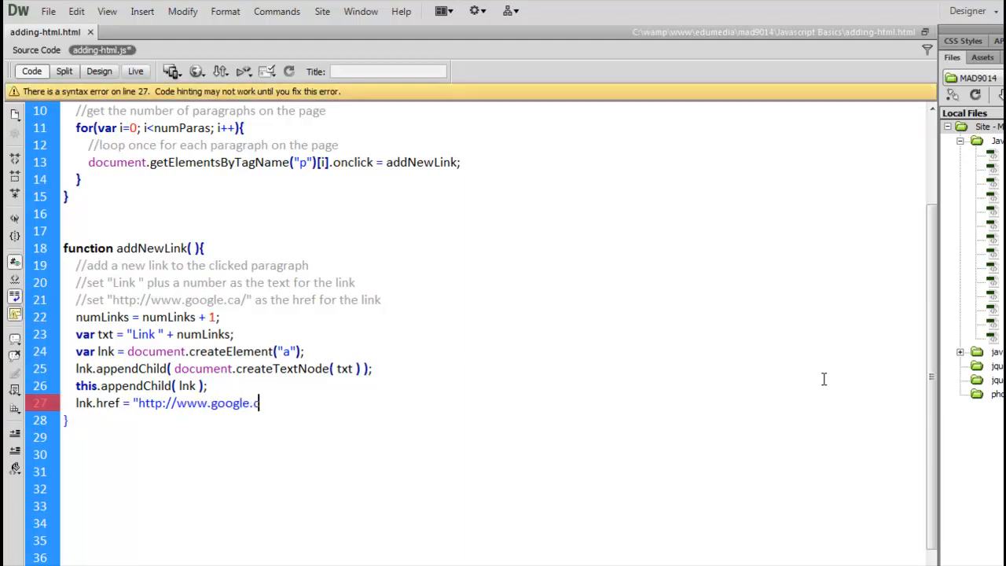
{"action": "type", "text": "a.\";"}
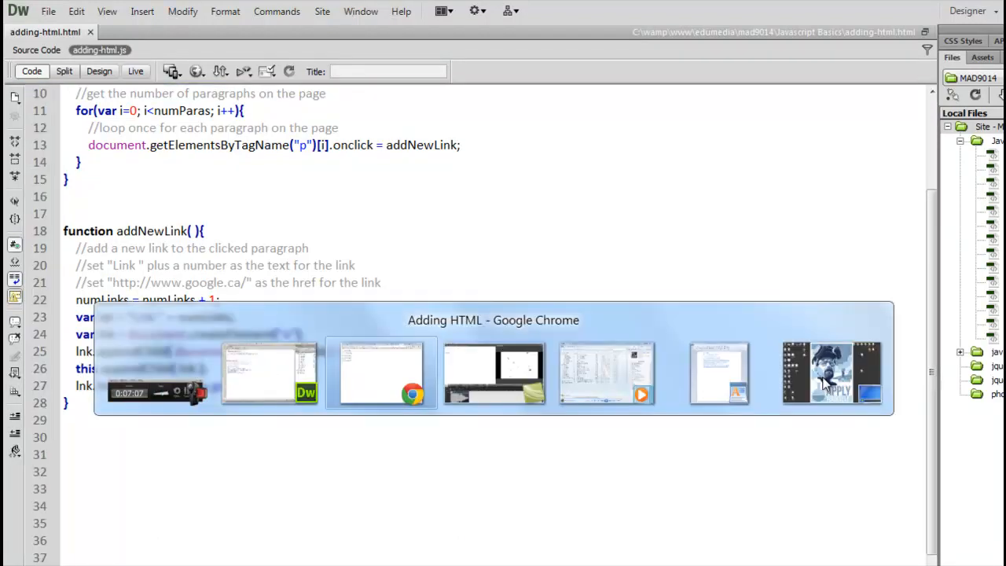
- Open the Adding HTML test page in Chrome and click a paragraph to append a numbered link
{"action": "left_click", "coordinate": [381, 373]}
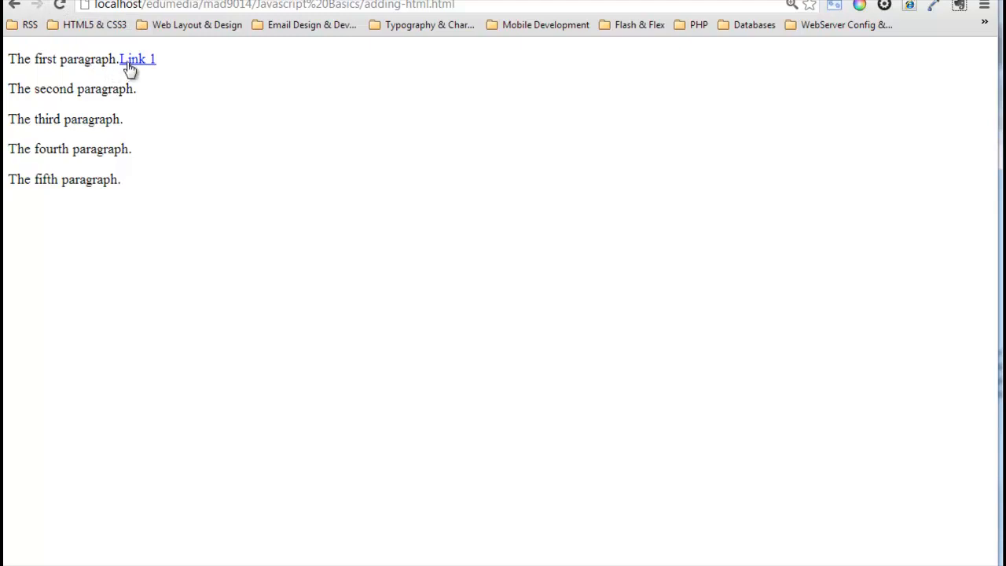
{"action": "left_click", "coordinate": [138, 59]}
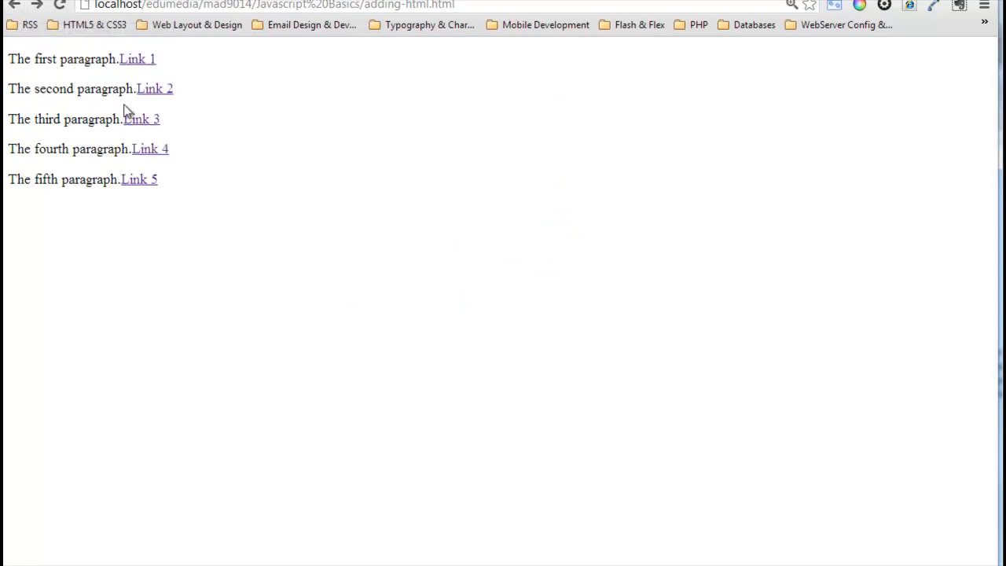
{"action": "mouse_move", "coordinate": [155, 188]}
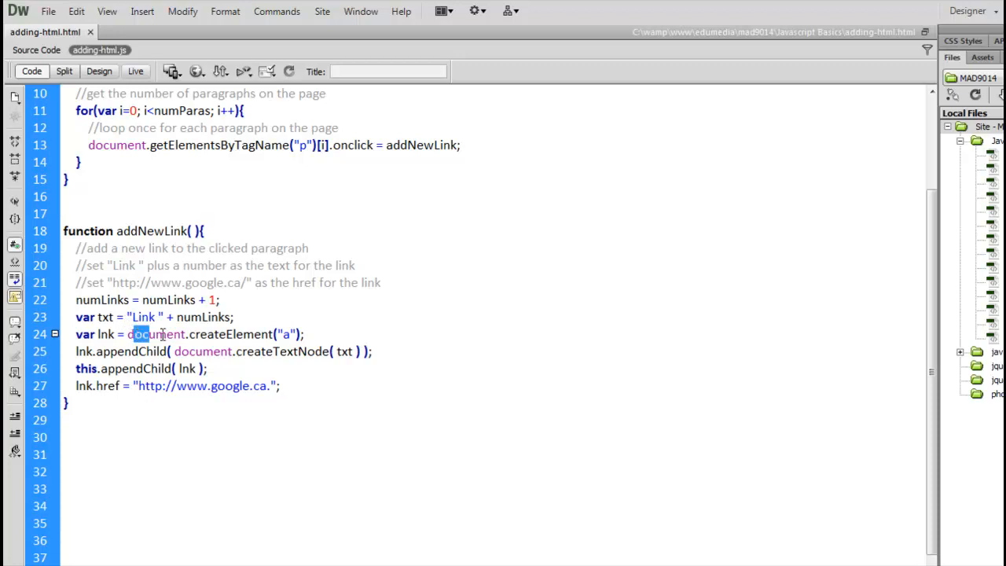
{"action": "left_click_drag", "start_coordinate": [130, 334], "coordinate": [294, 333]}
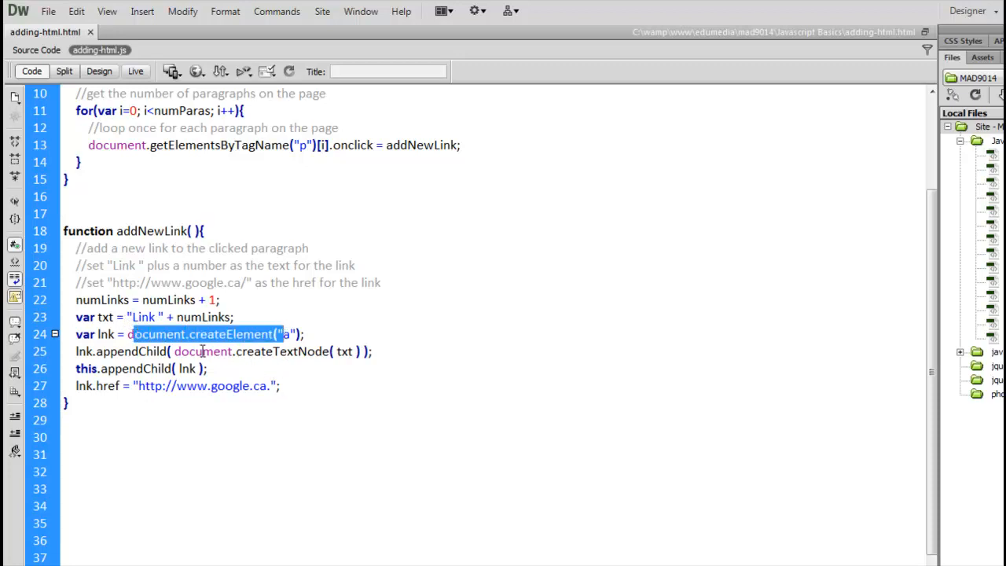